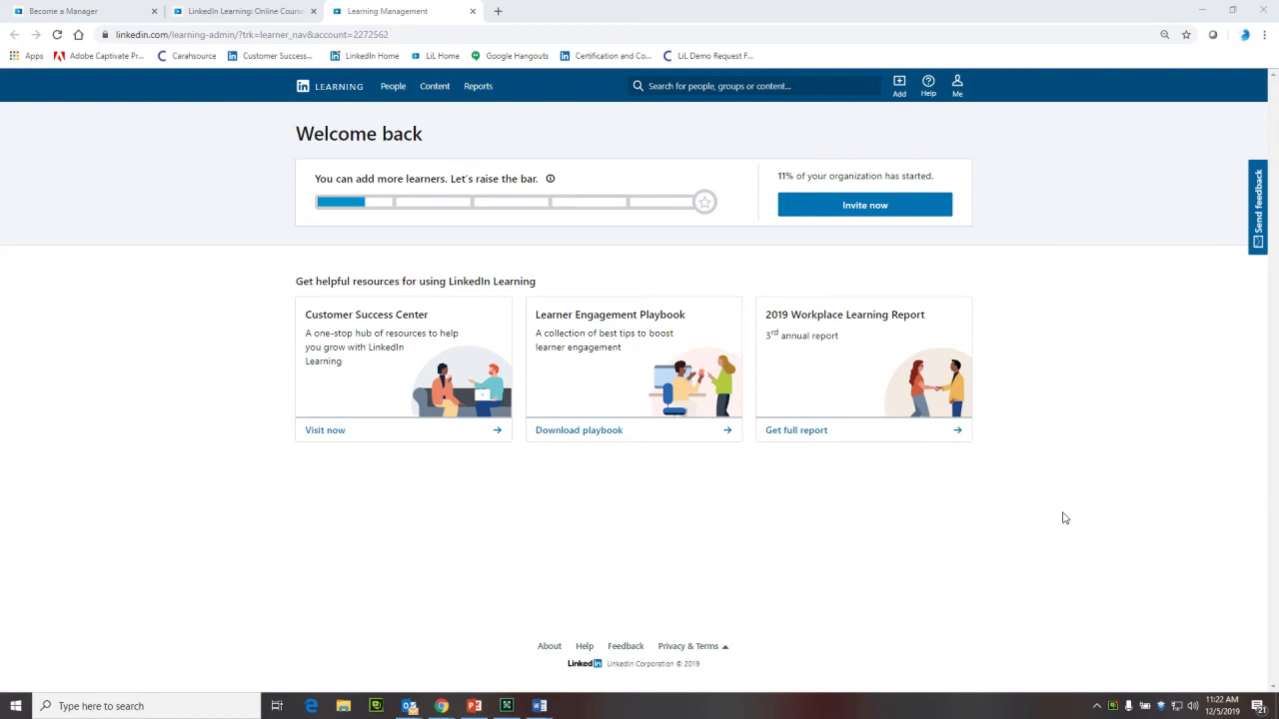
mouse_move(939, 487)
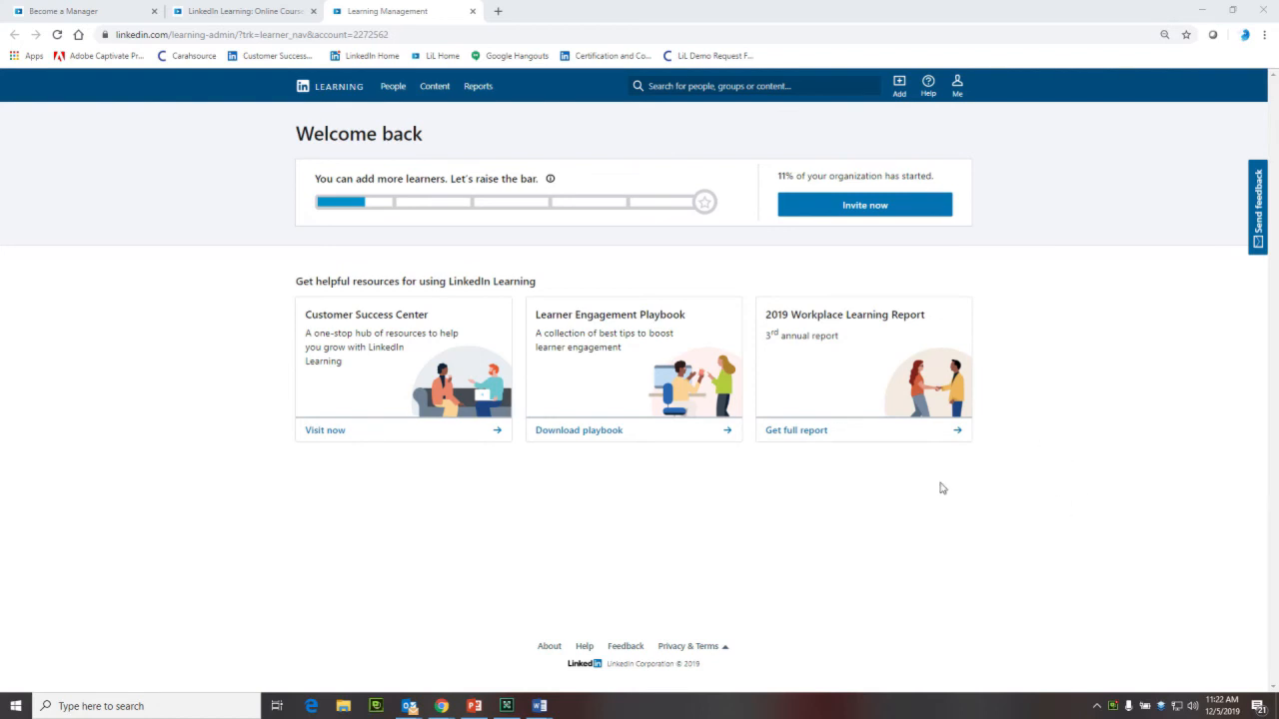
- Navigate from Content to the admin Learning paths list showing Become a Manager
click(436, 86)
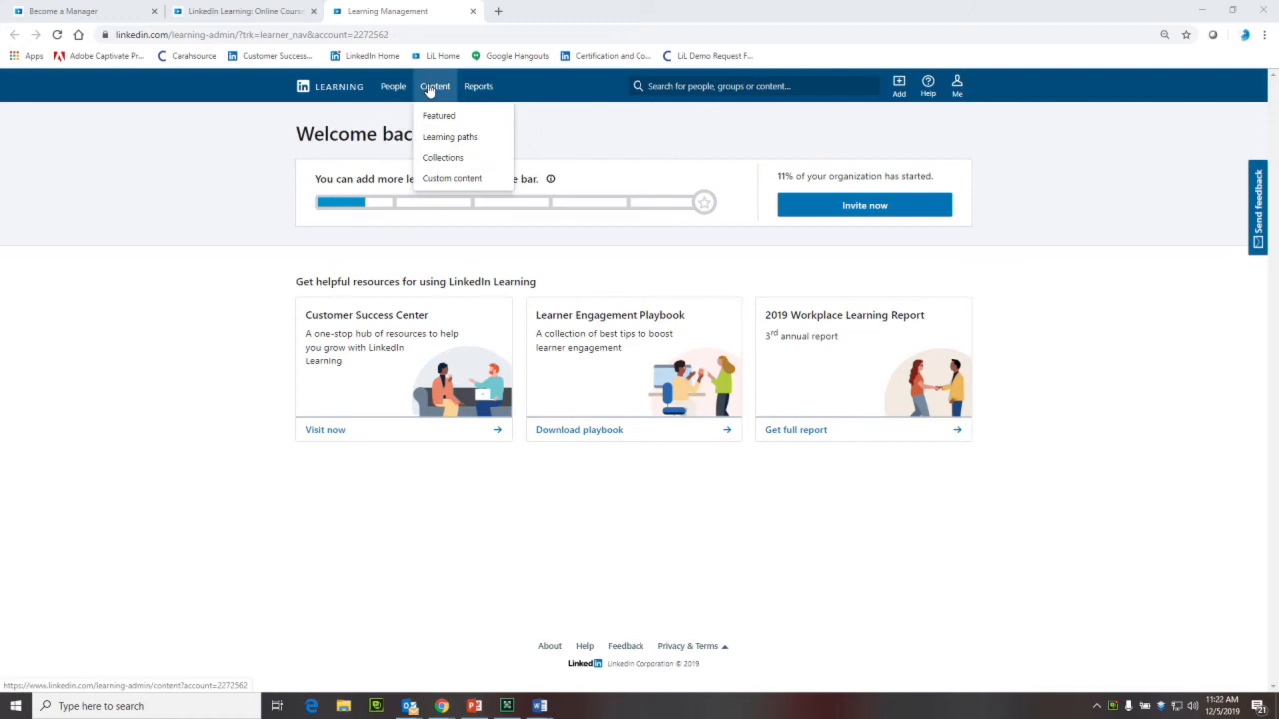
mouse_move(438, 114)
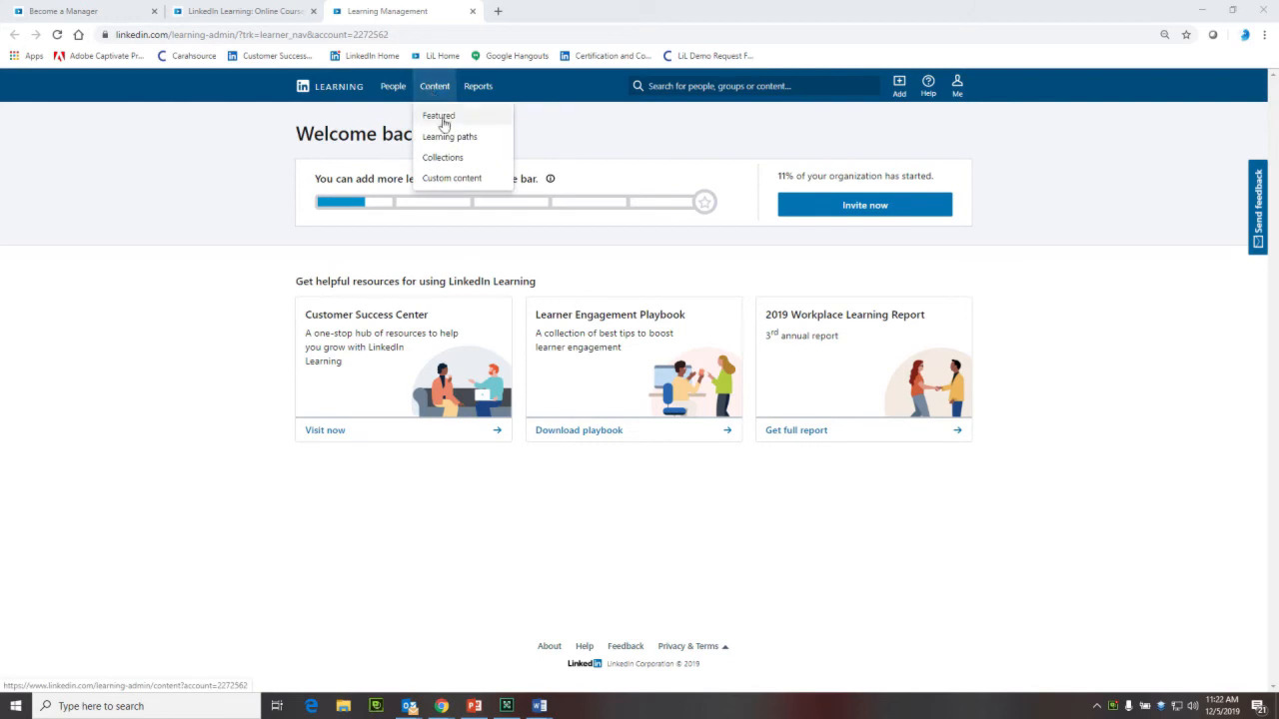
click(448, 136)
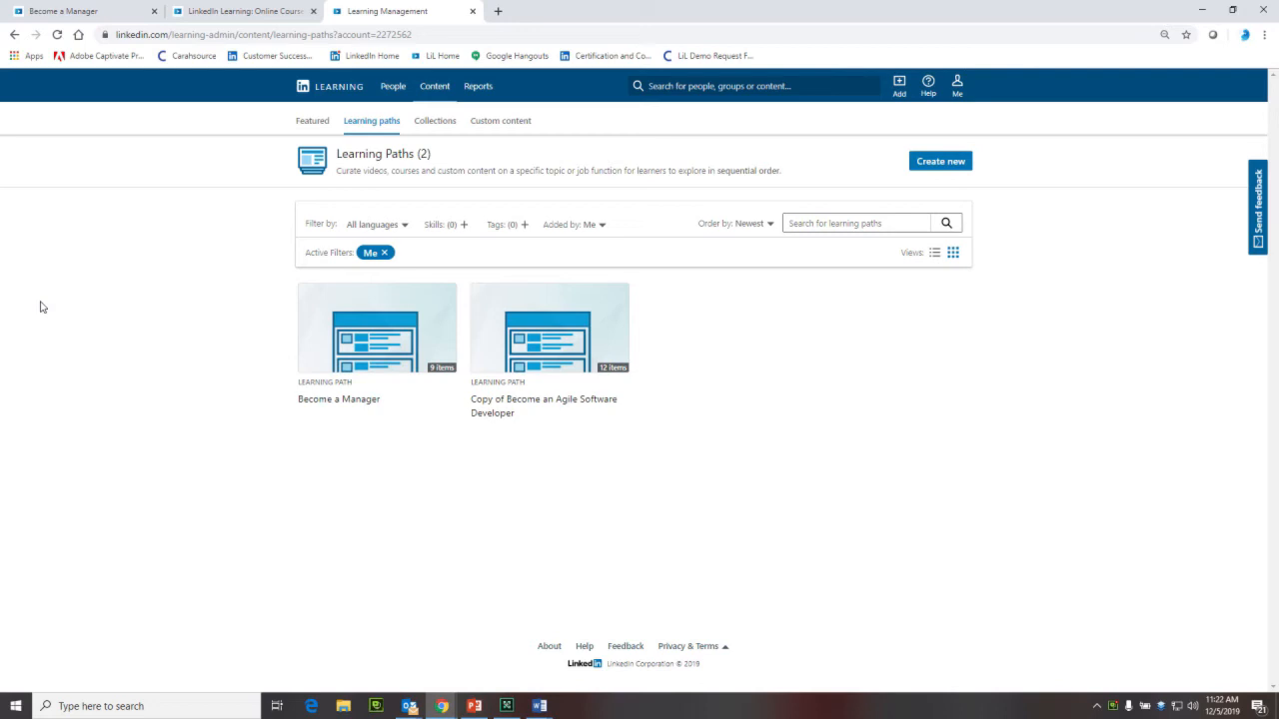
mouse_move(280, 485)
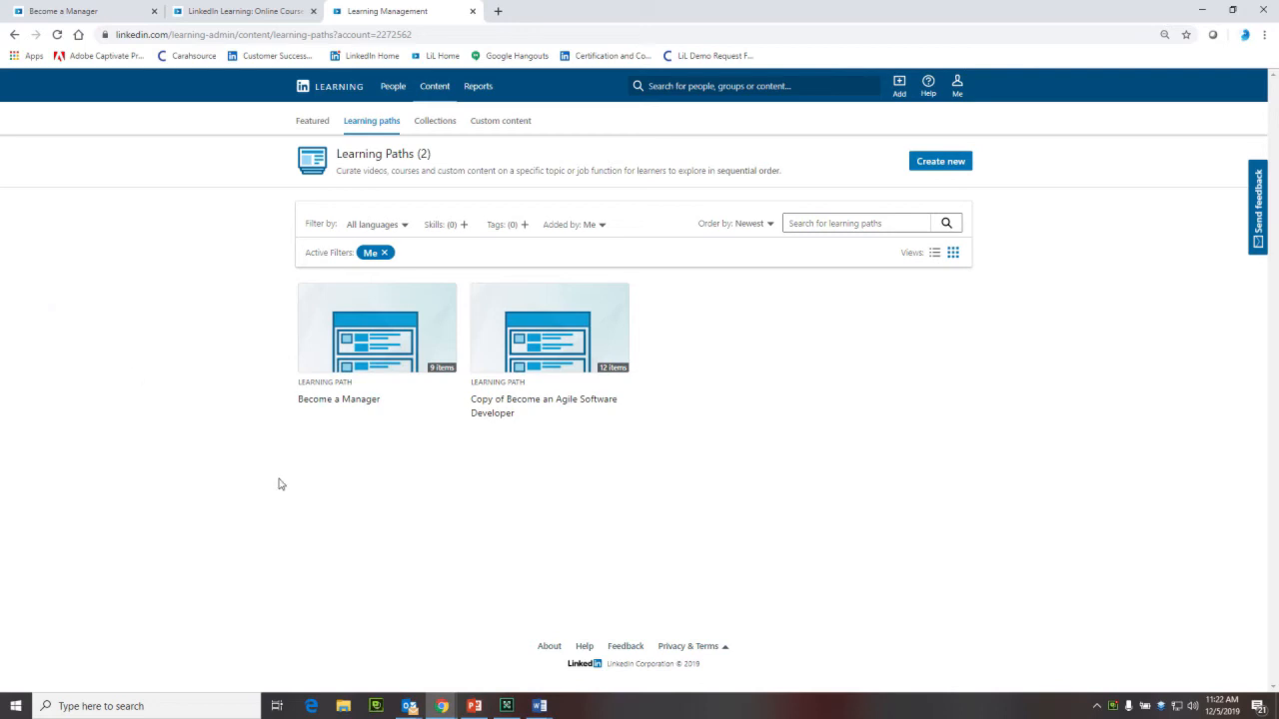
mouse_move(863, 231)
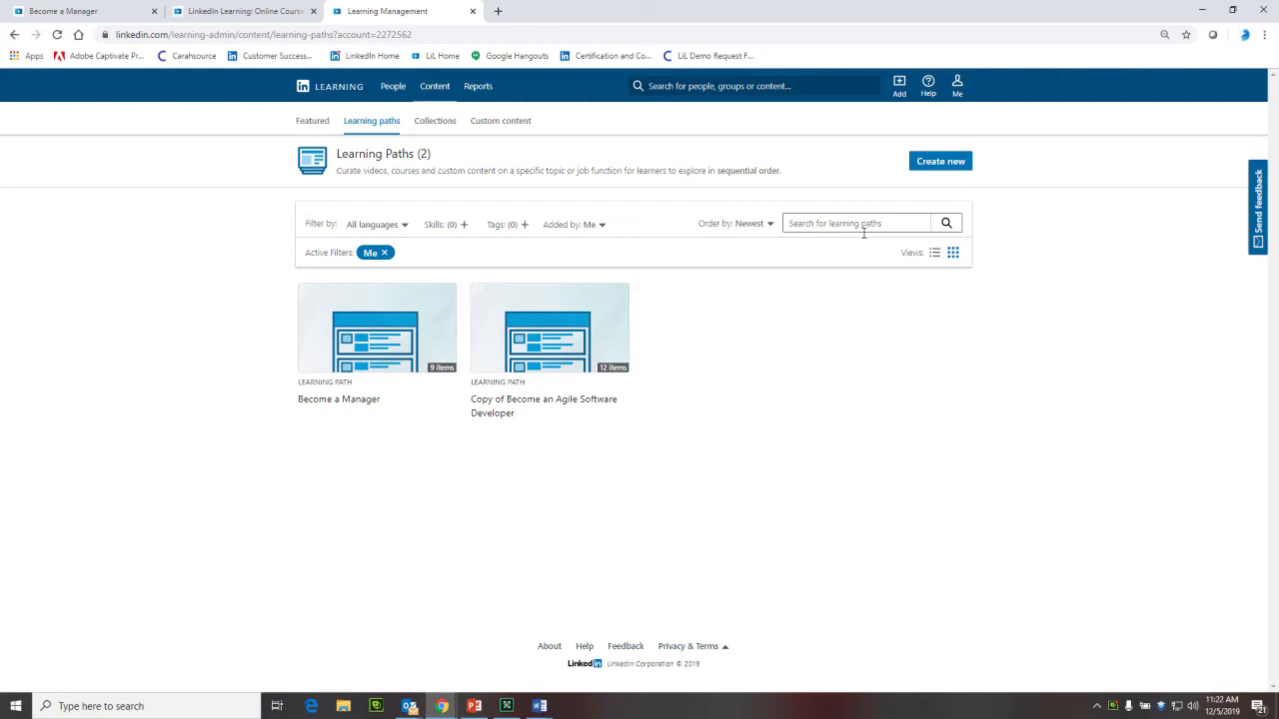
click(939, 160)
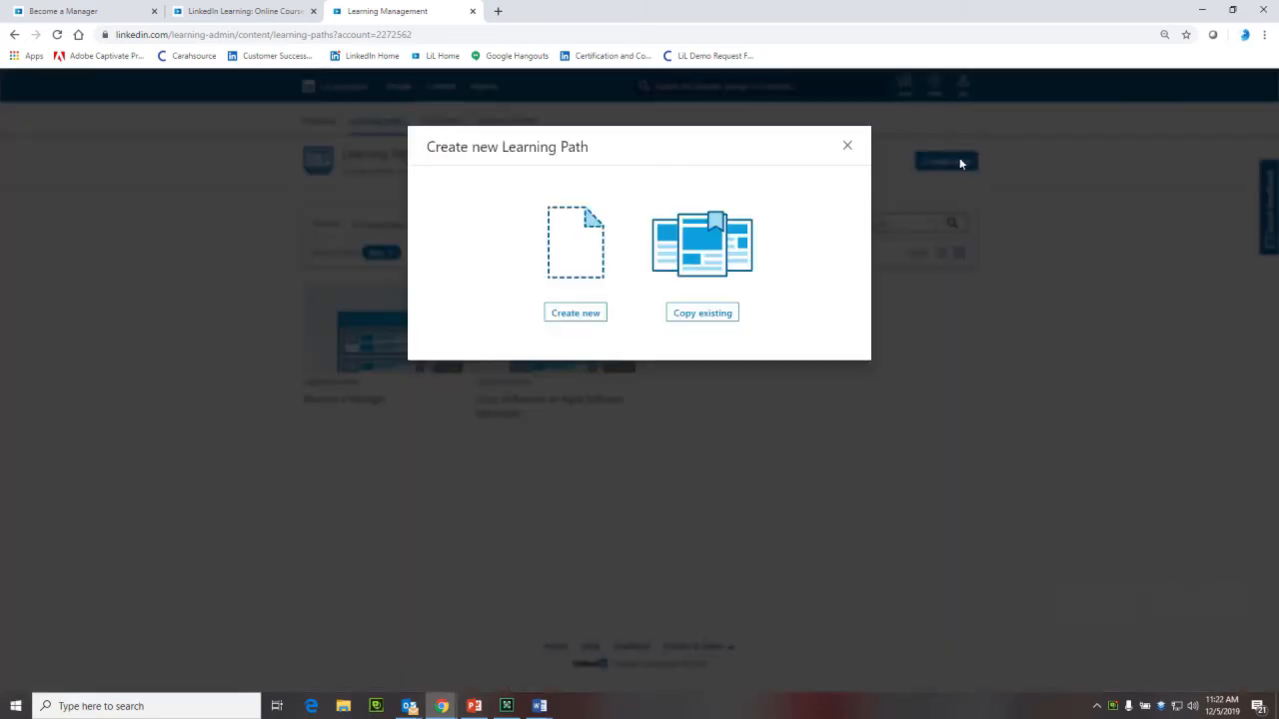
click(575, 312)
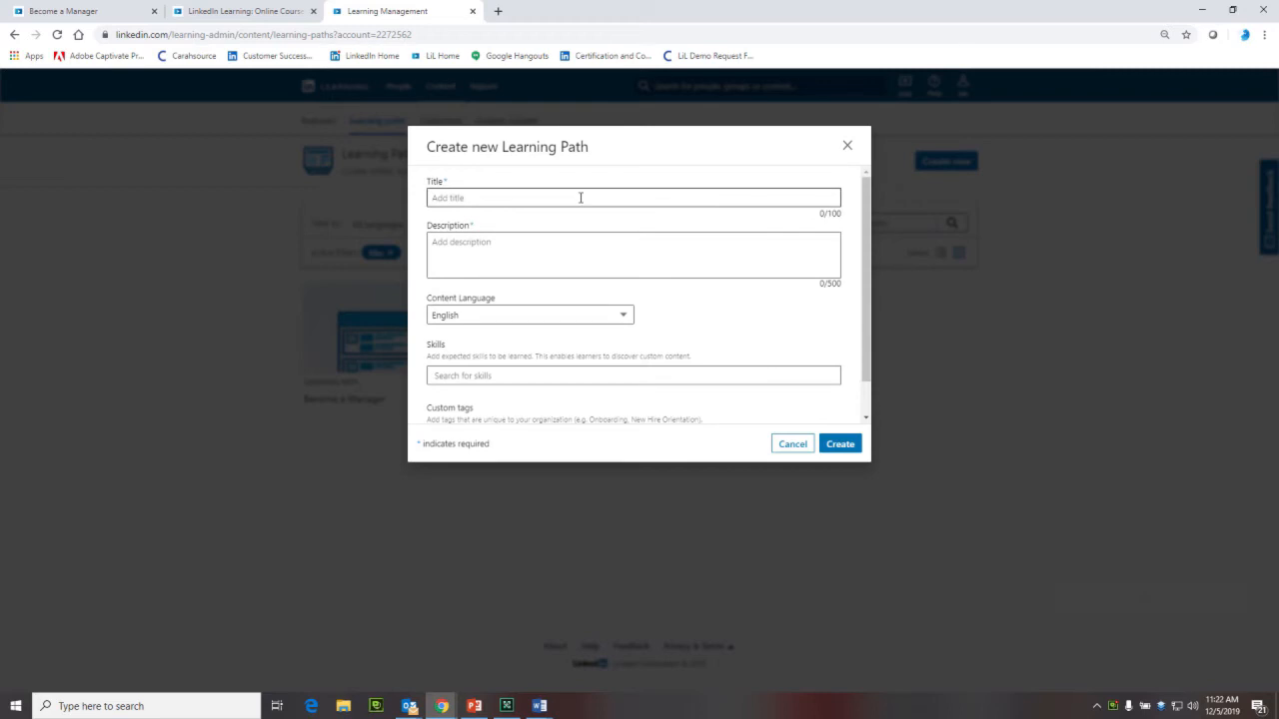
scroll(down, 3)
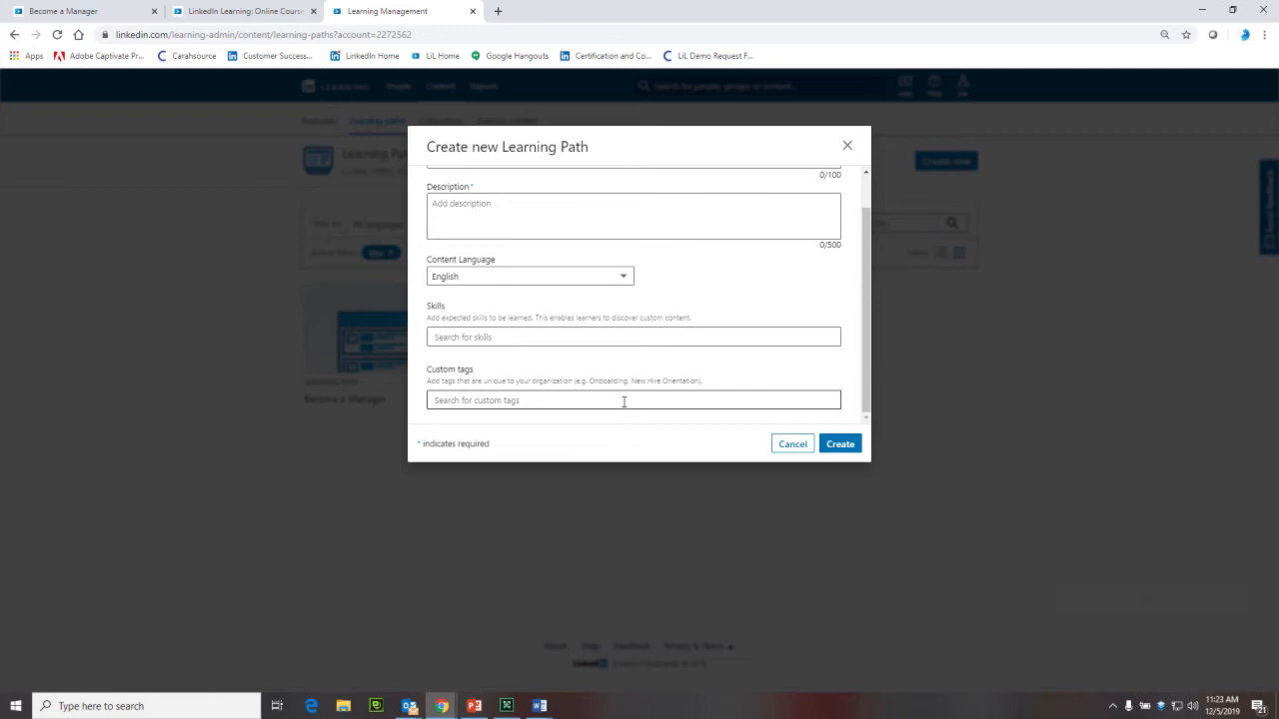
mouse_move(612, 364)
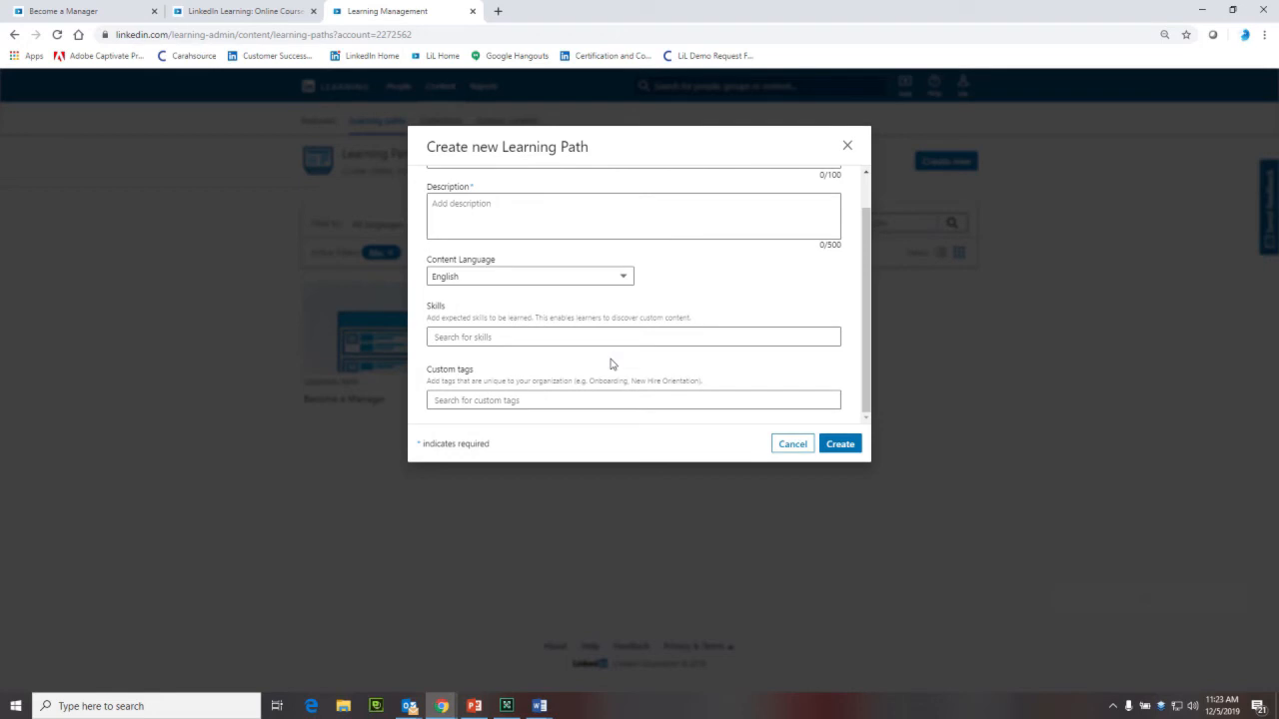
click(634, 336)
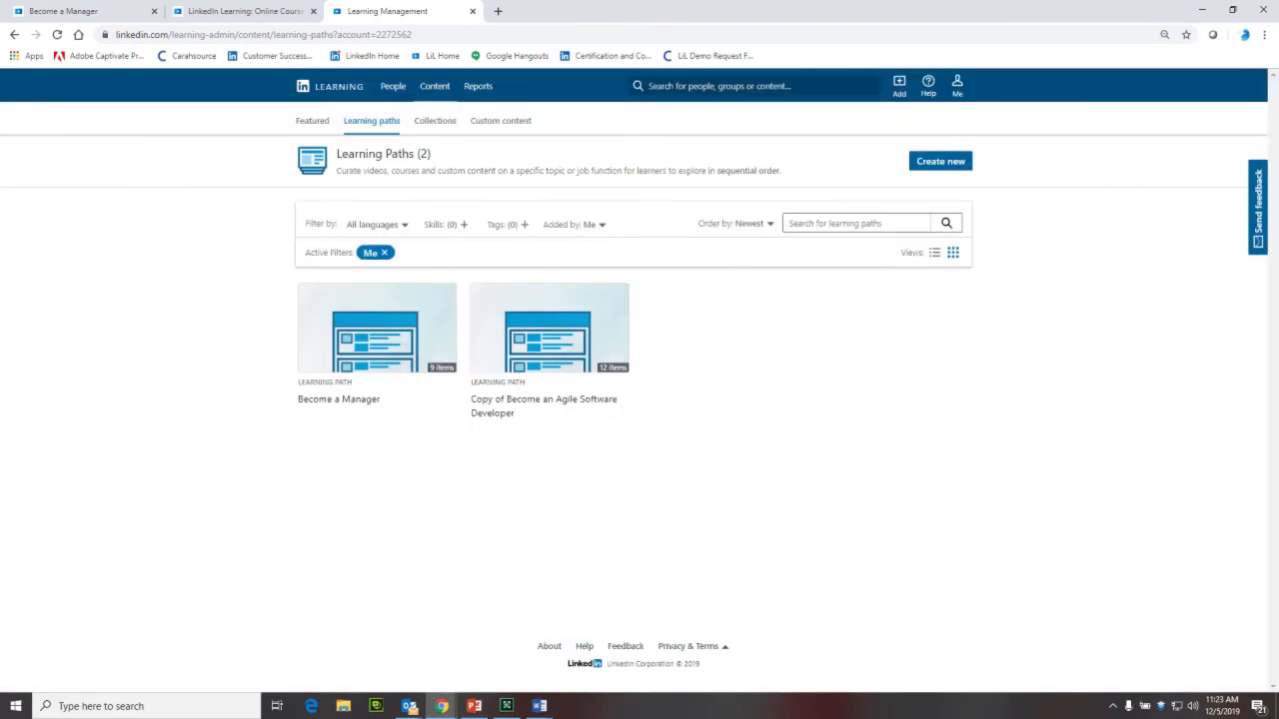
mouse_move(328, 560)
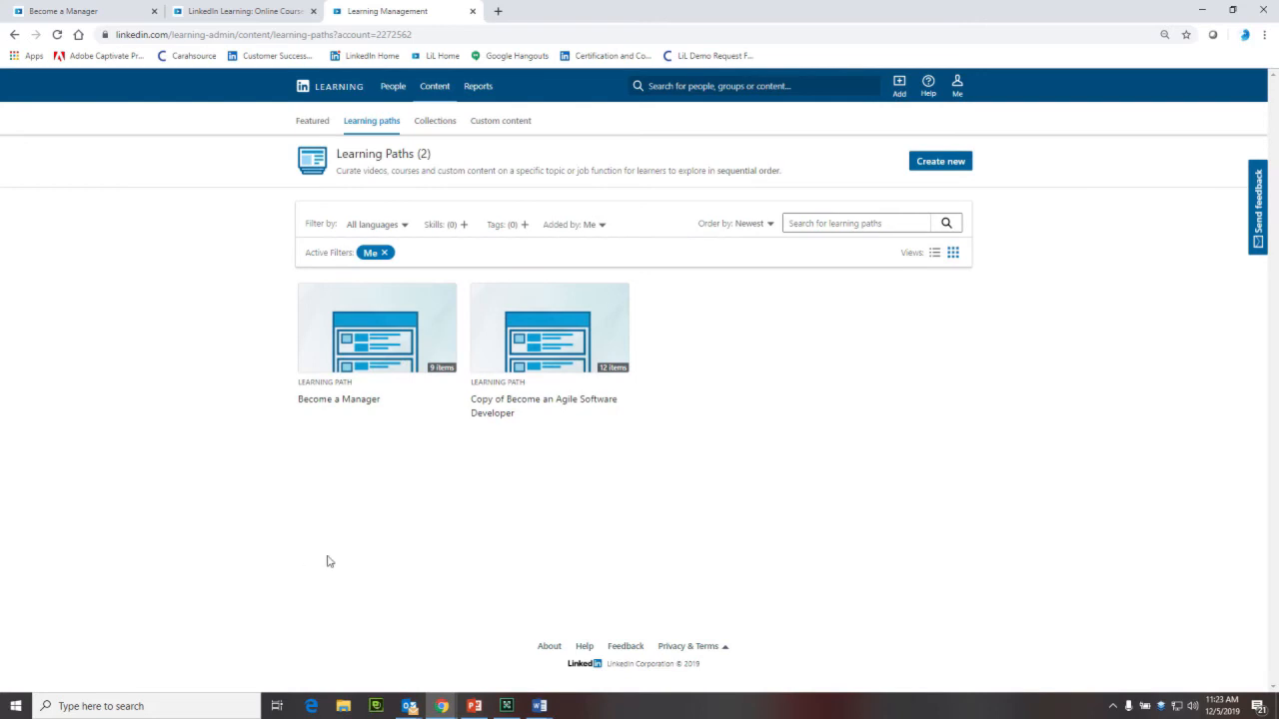
mouse_move(376, 330)
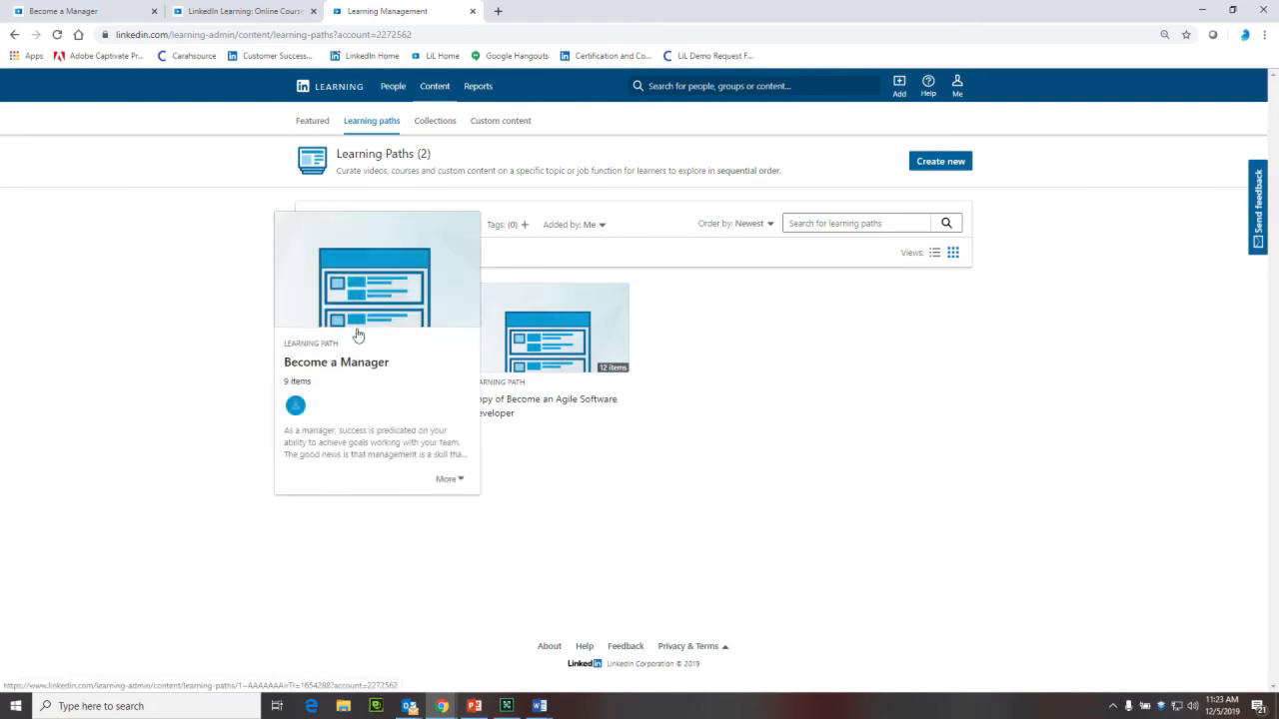
mouse_move(427, 389)
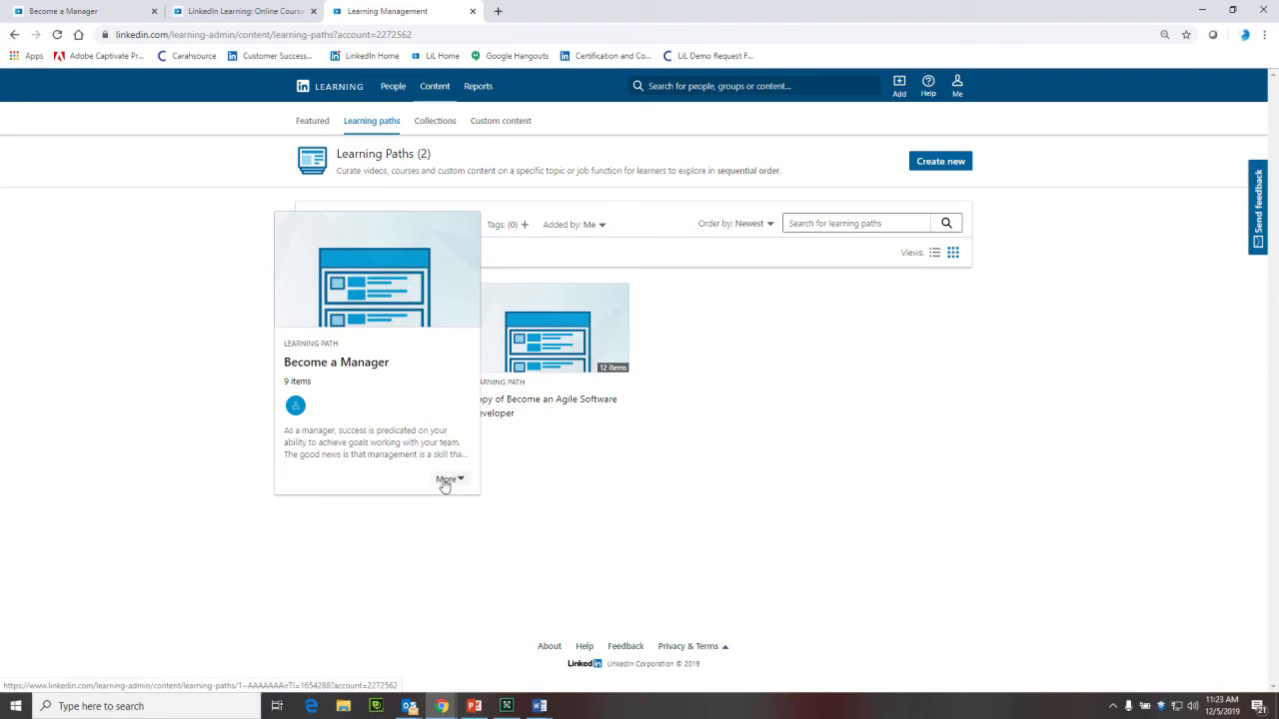
- Choose Recommend to learners/groups from the Become a Manager card's More menu
click(447, 480)
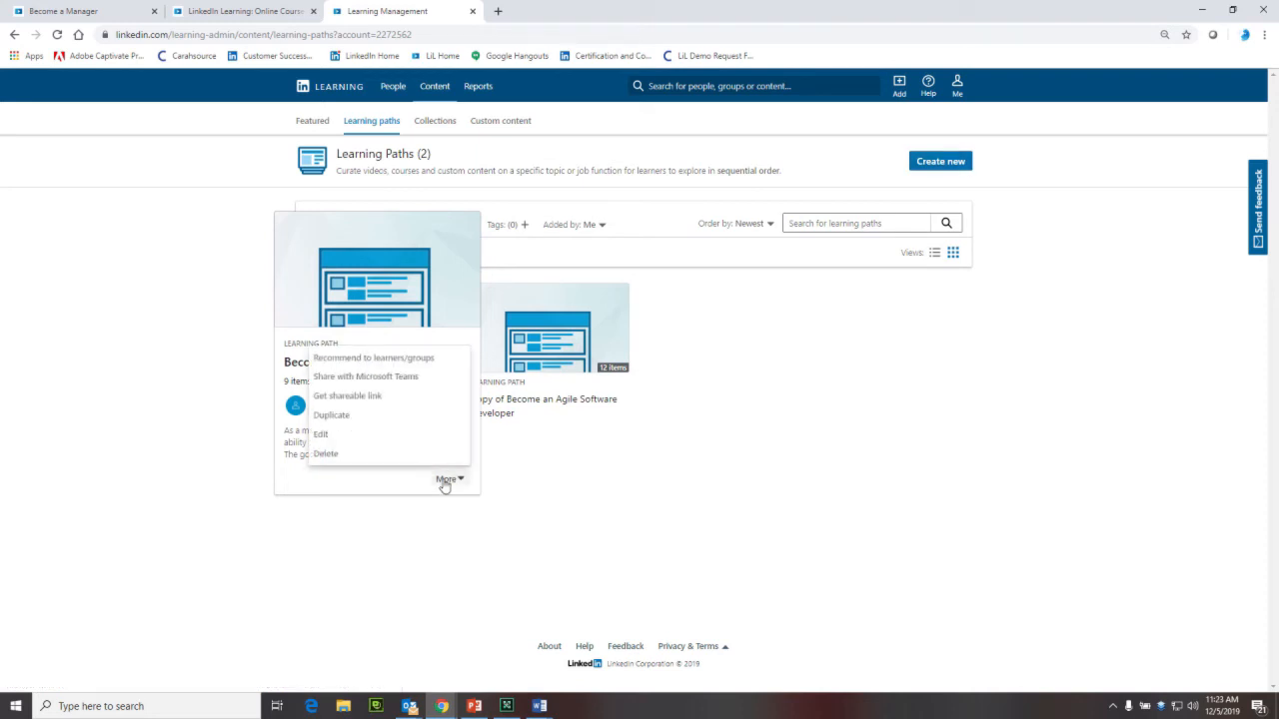
mouse_move(400, 358)
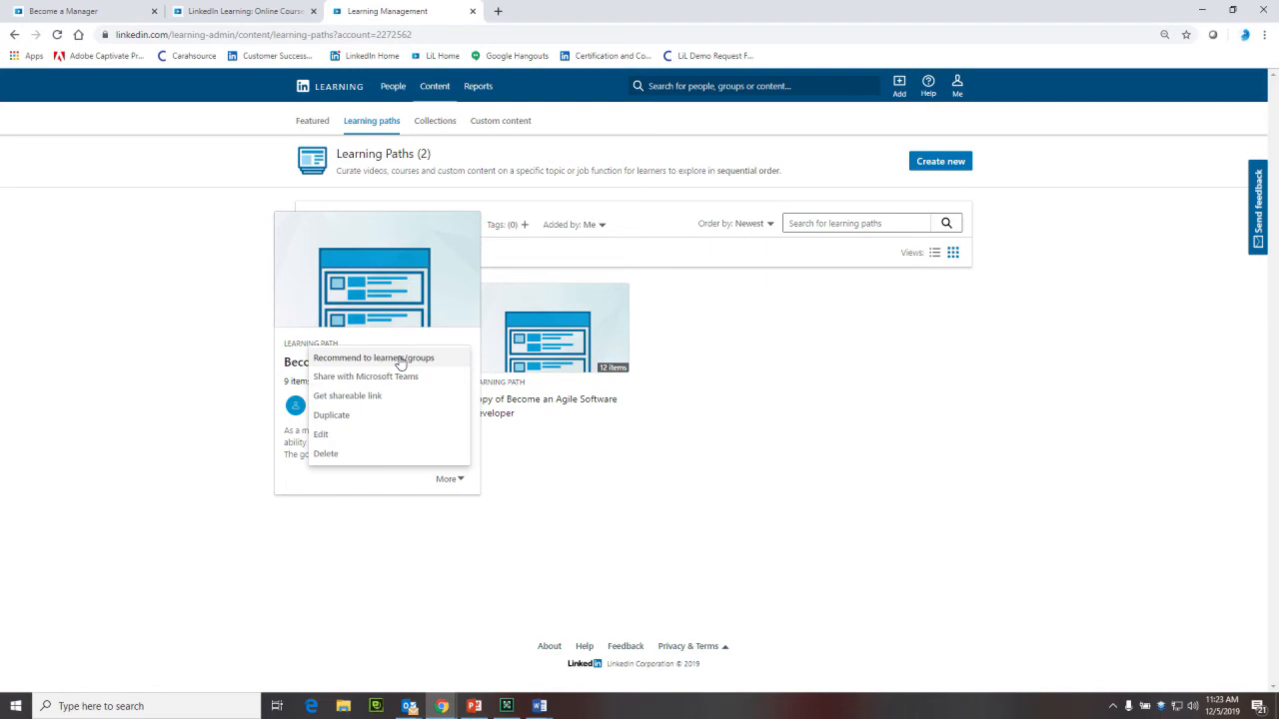
click(374, 358)
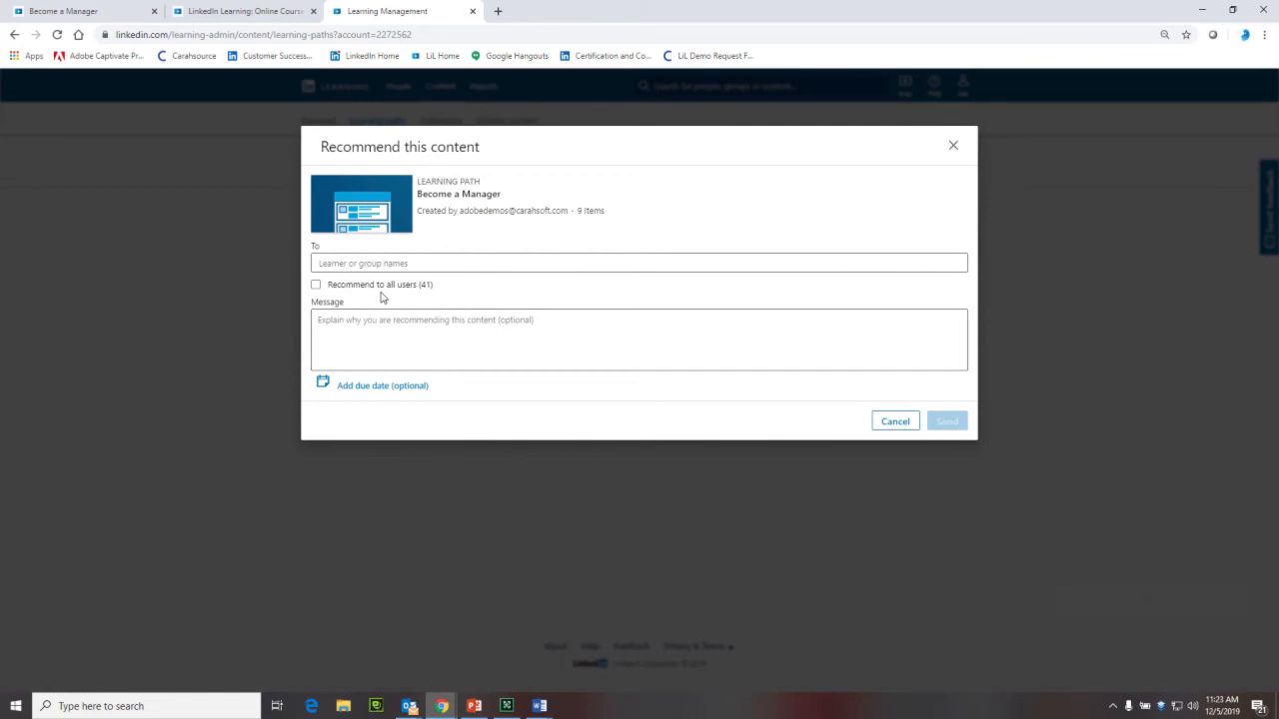
- Toggle Recommend to all users on and off, then close the Recommend dialog unsent
click(639, 264)
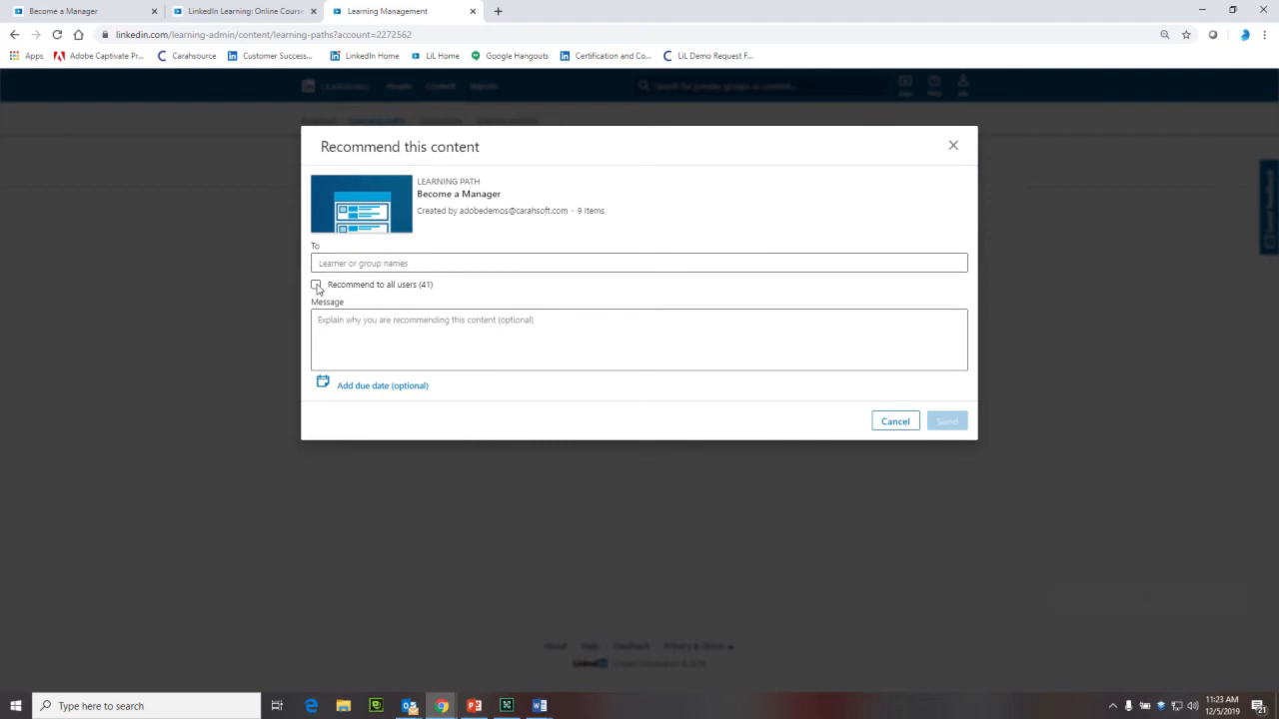
click(315, 284)
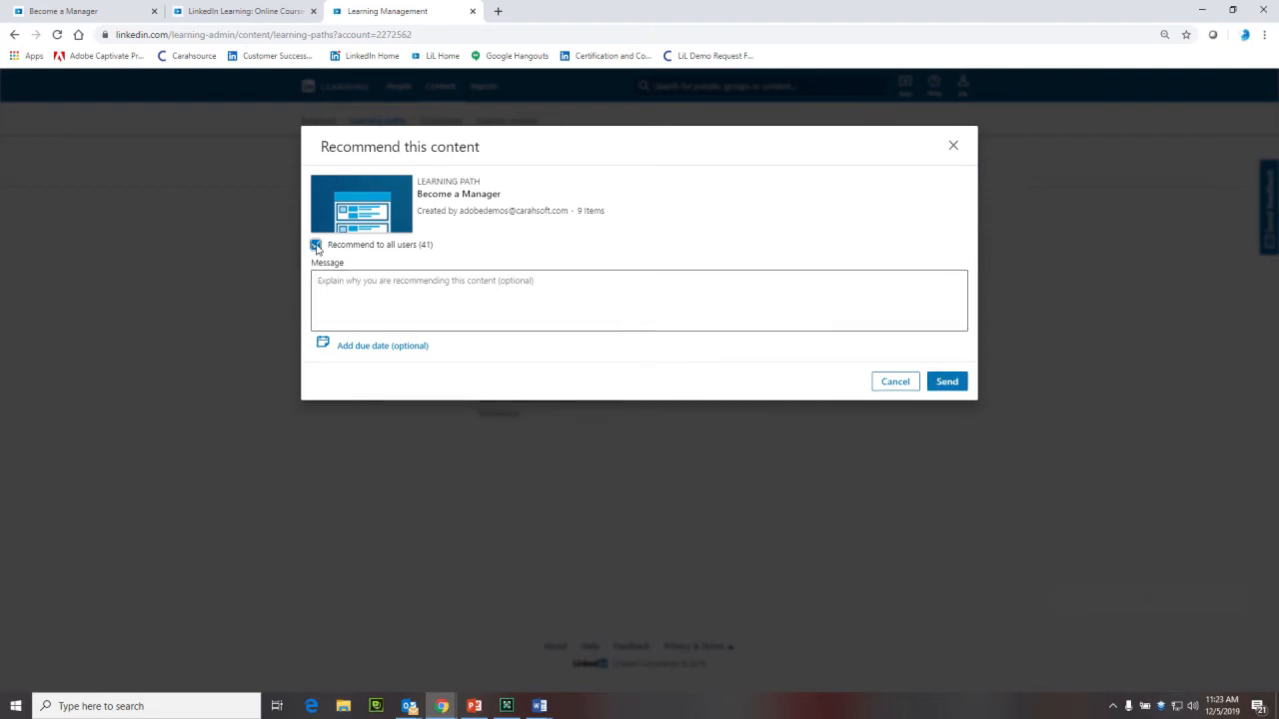
click(316, 244)
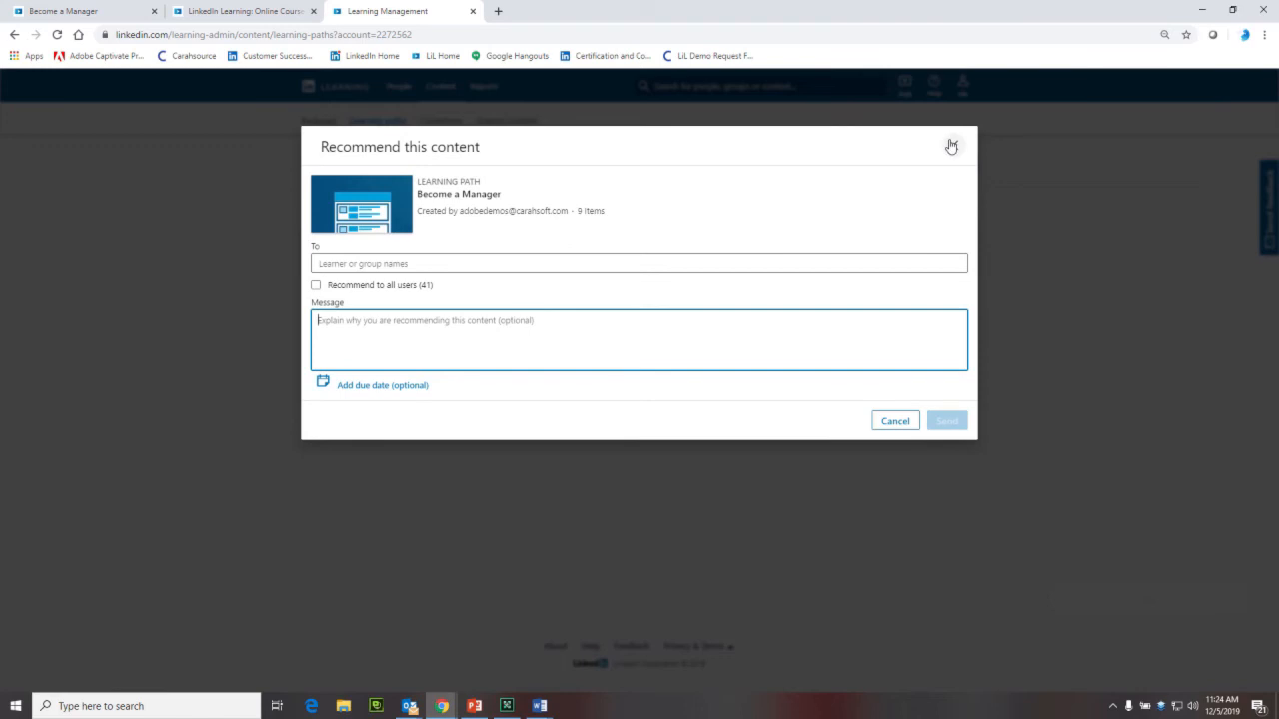
click(951, 146)
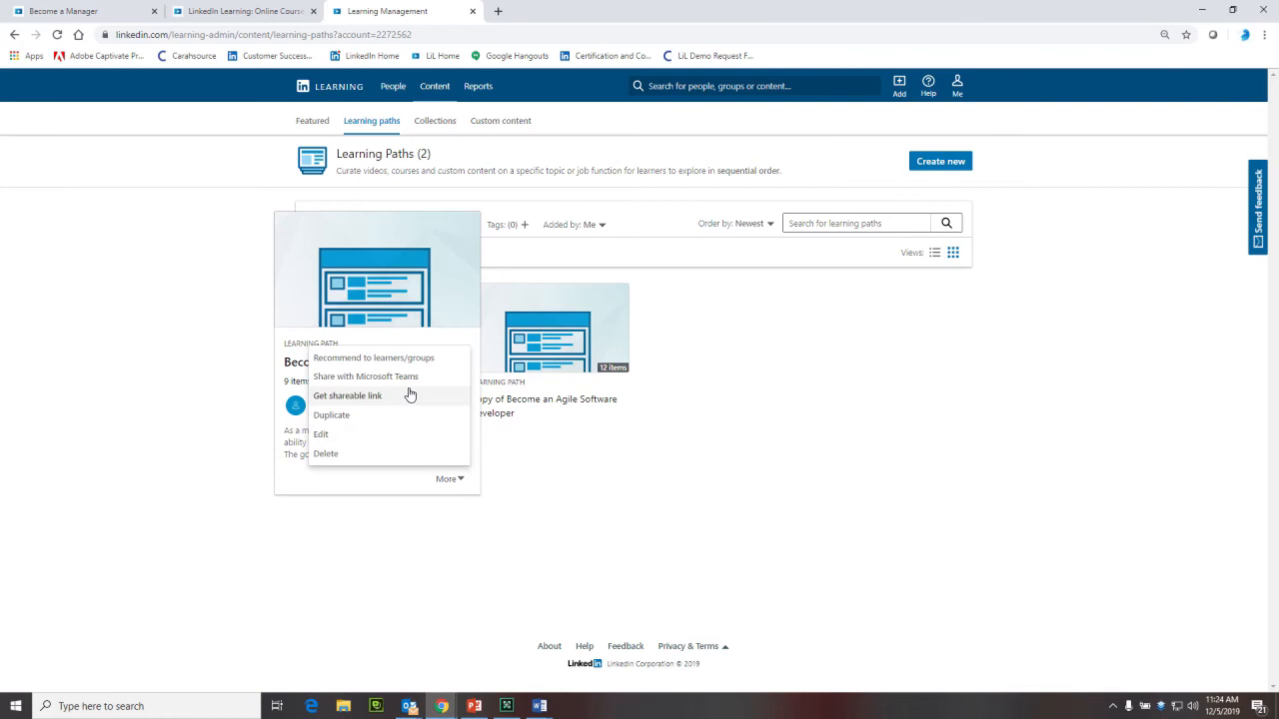
mouse_move(407, 396)
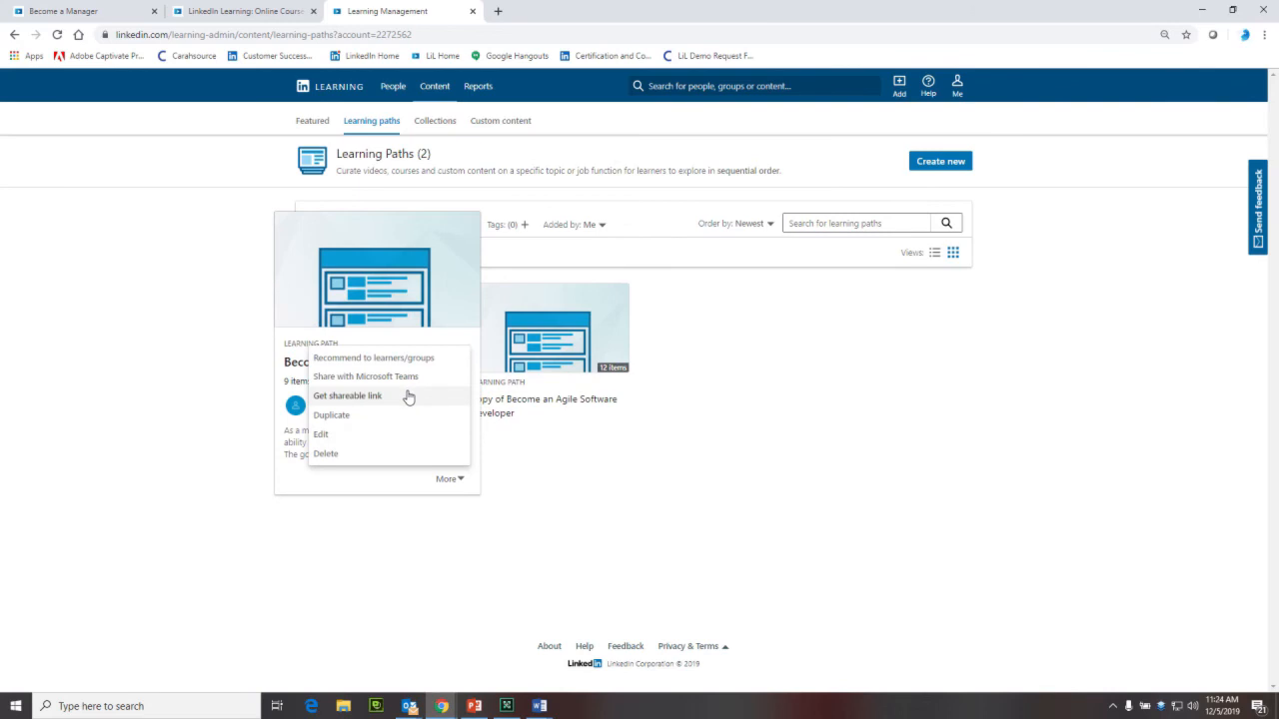
mouse_move(401, 417)
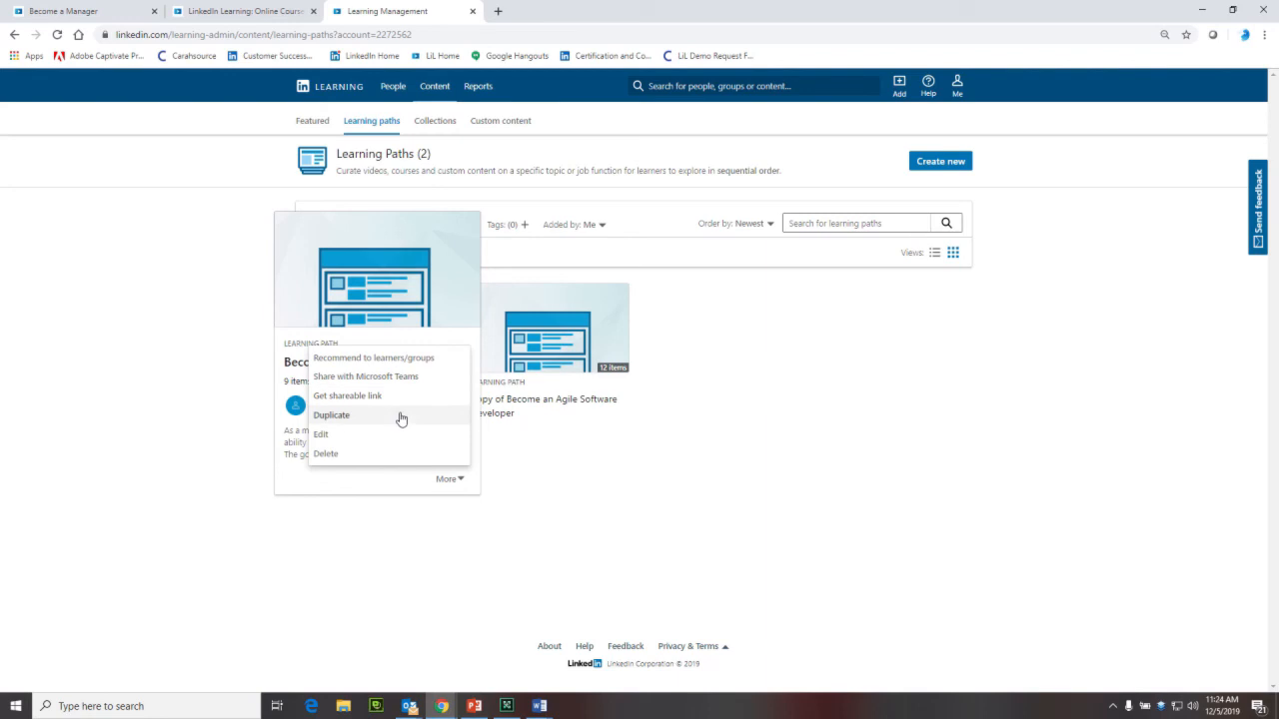
mouse_move(394, 453)
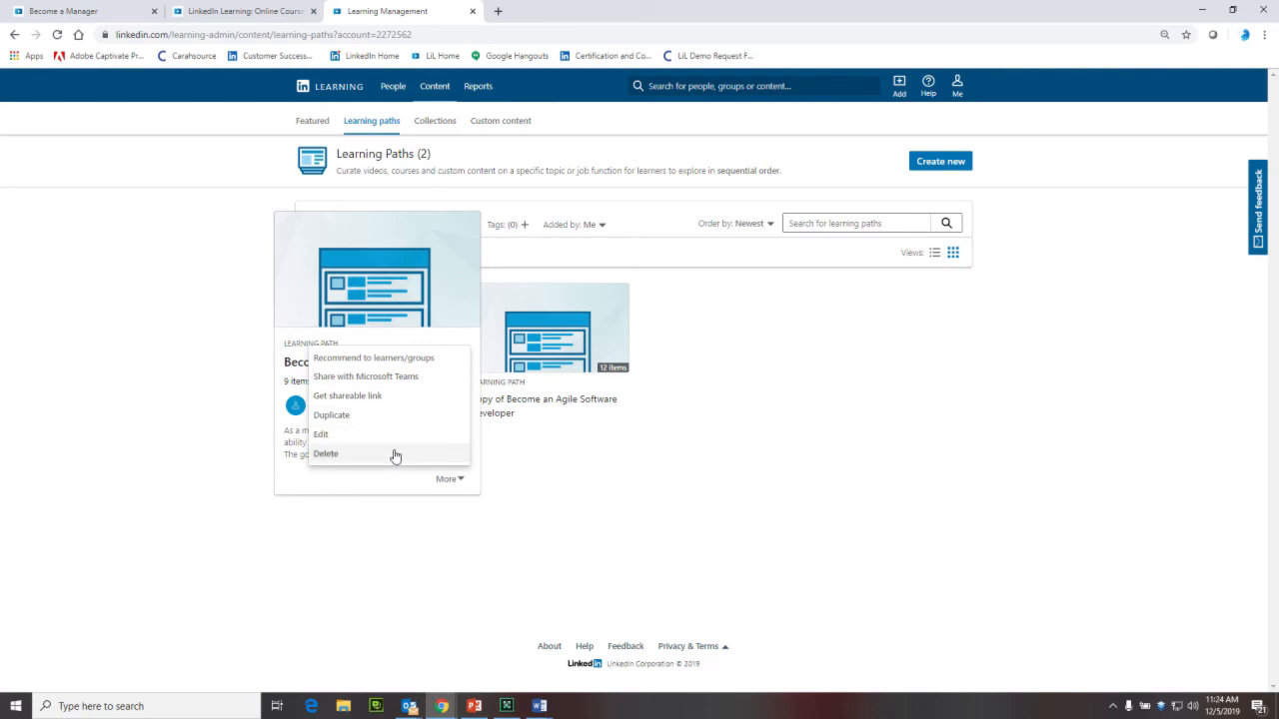
mouse_move(375, 284)
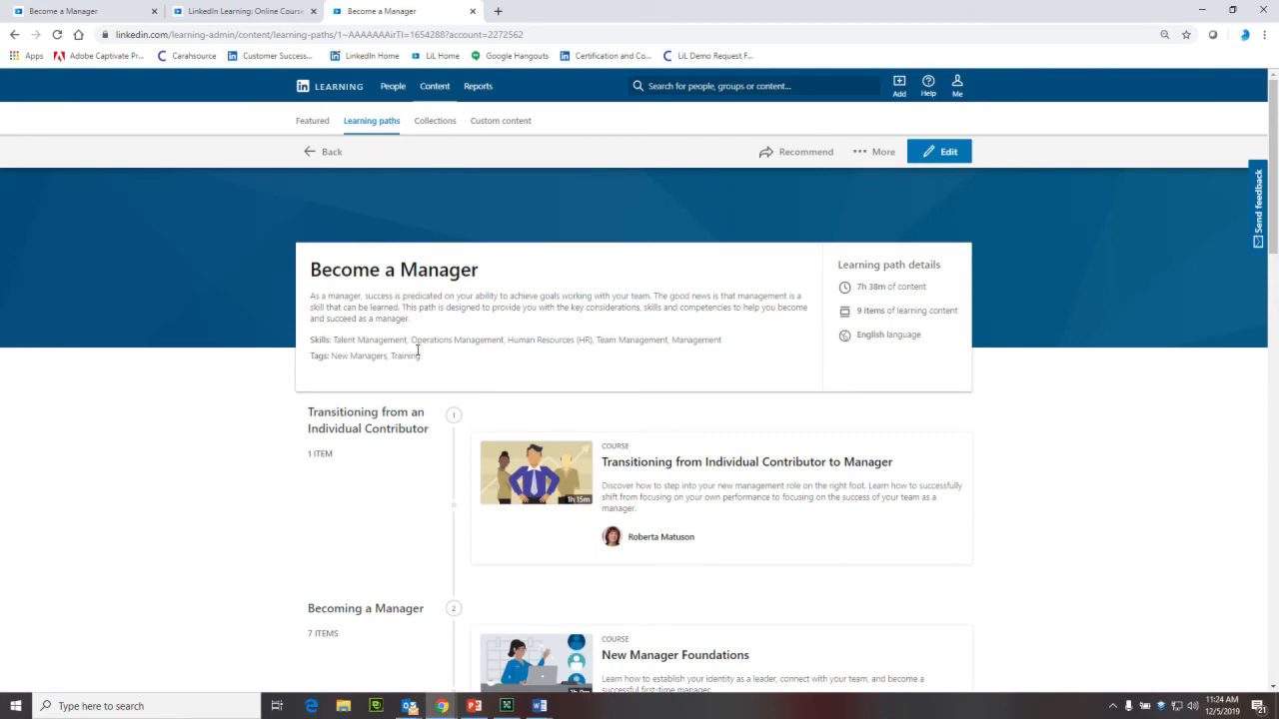
mouse_move(421, 358)
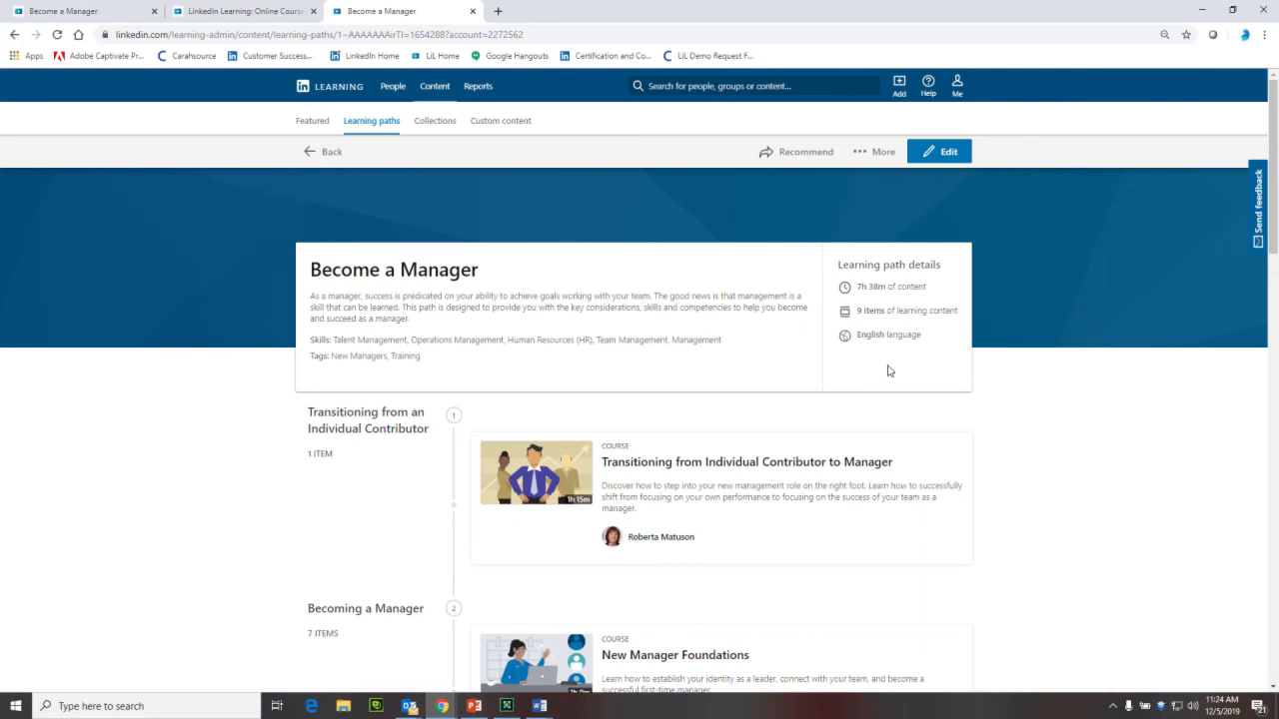
mouse_move(883, 380)
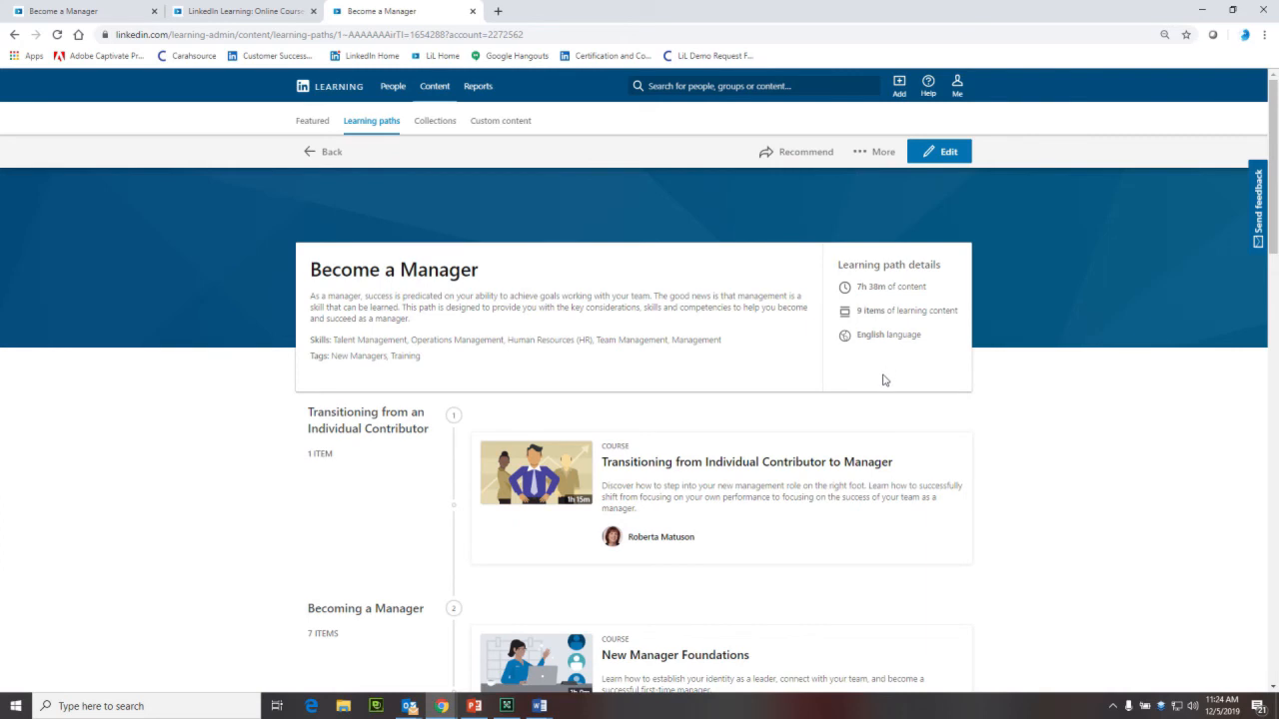
mouse_move(851, 365)
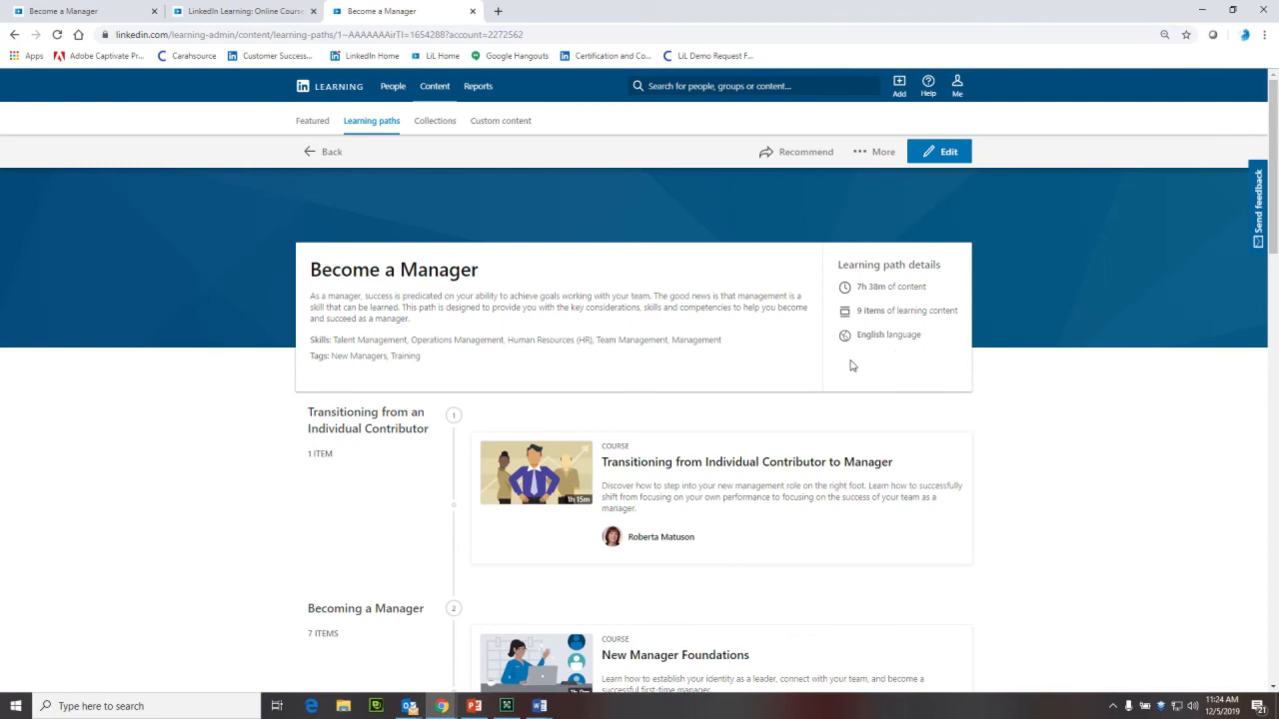
scroll(up, 3)
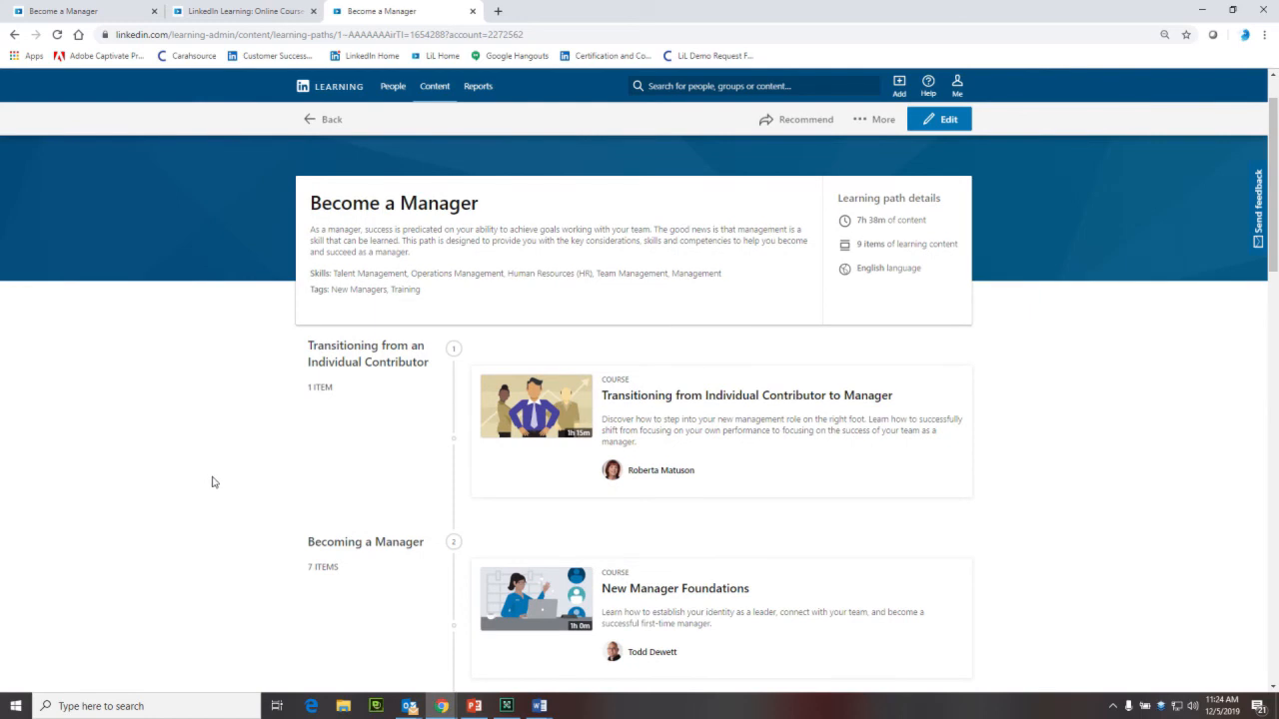
scroll(down, 3)
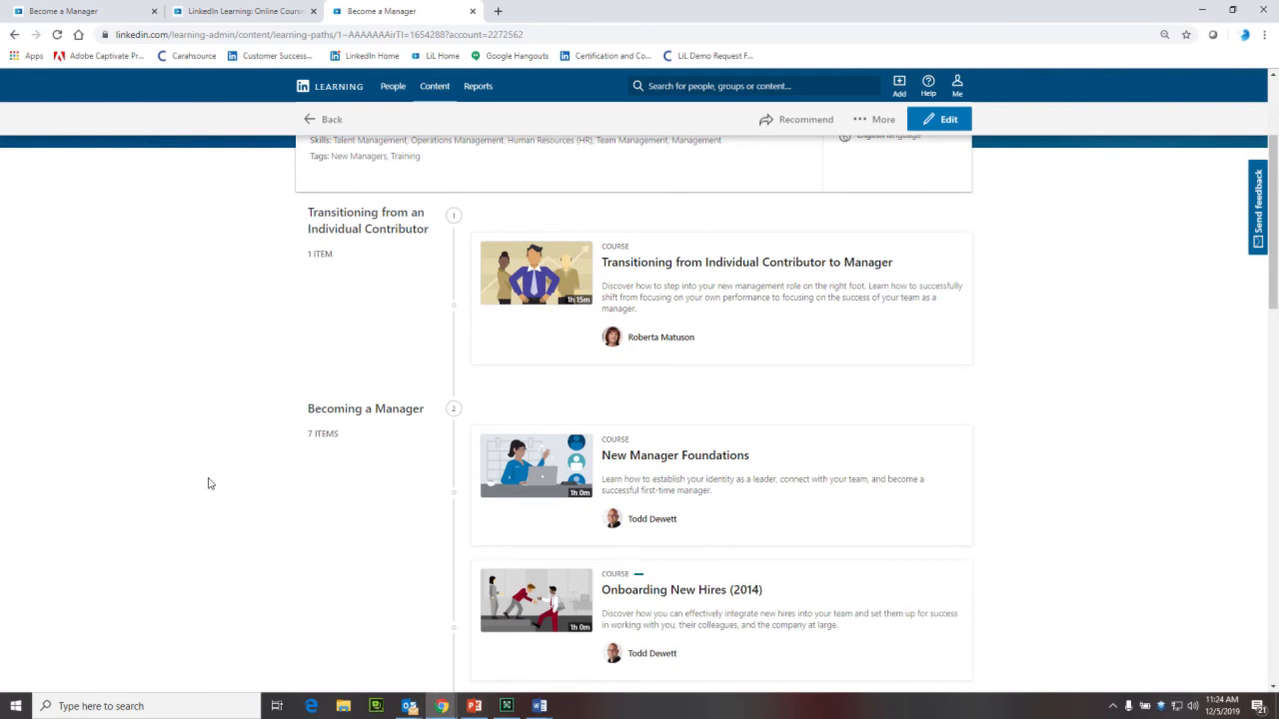
scroll(down, 3)
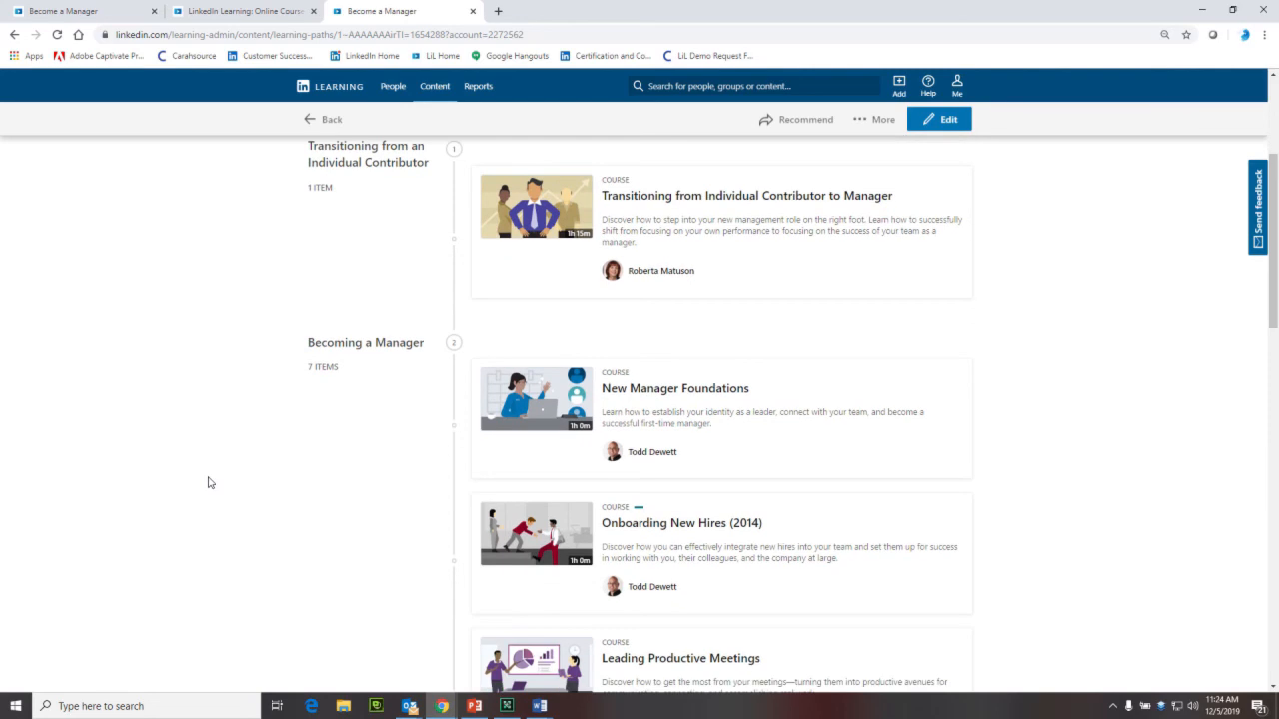
scroll(down, 3)
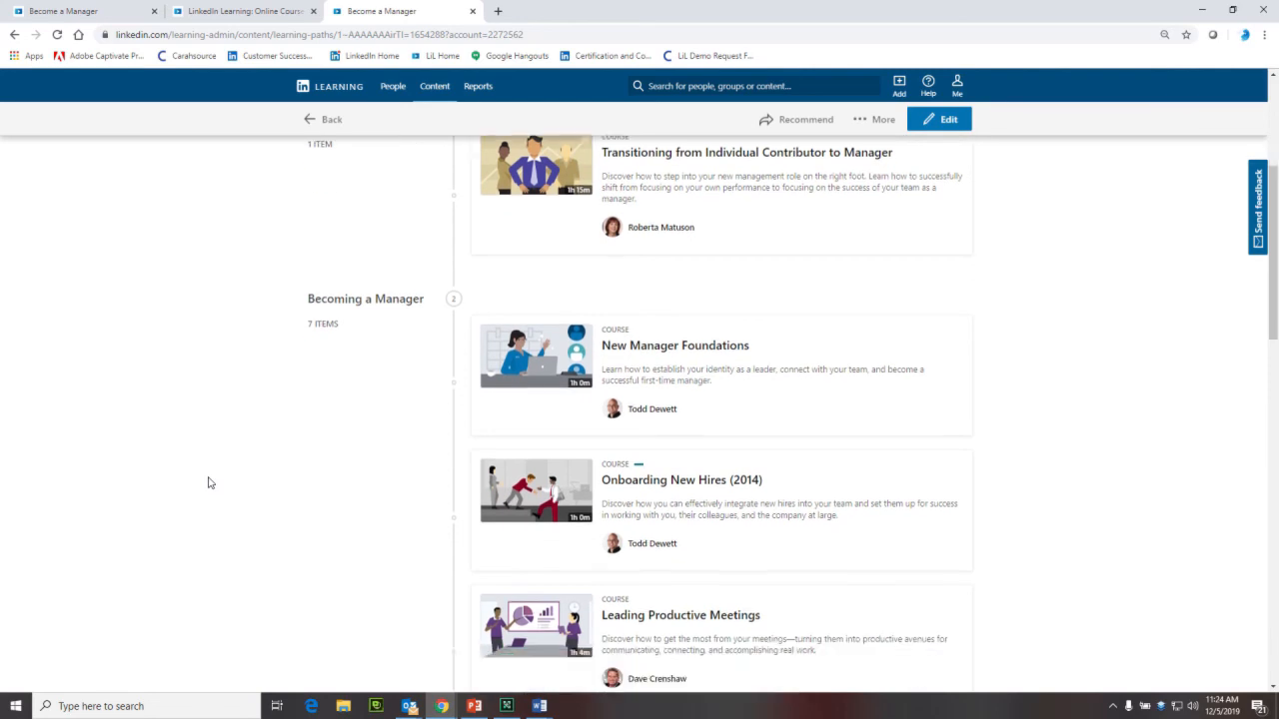
scroll(down, 3)
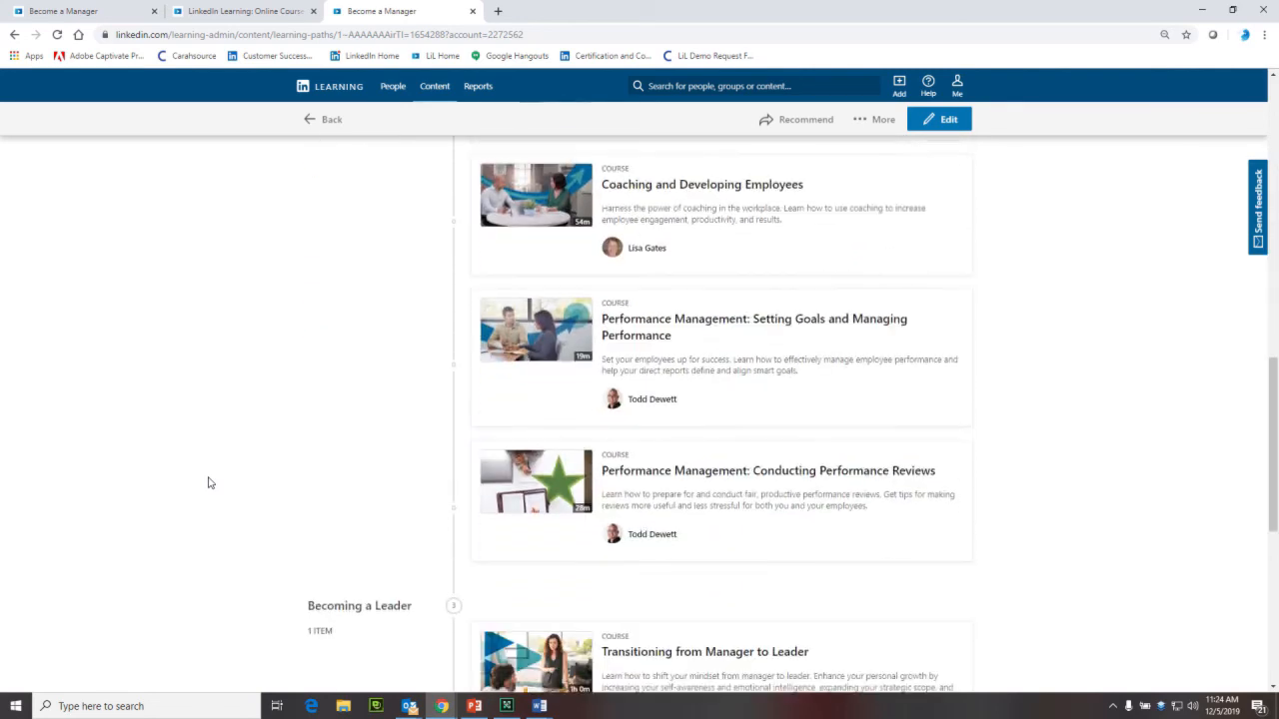
scroll(down, 3)
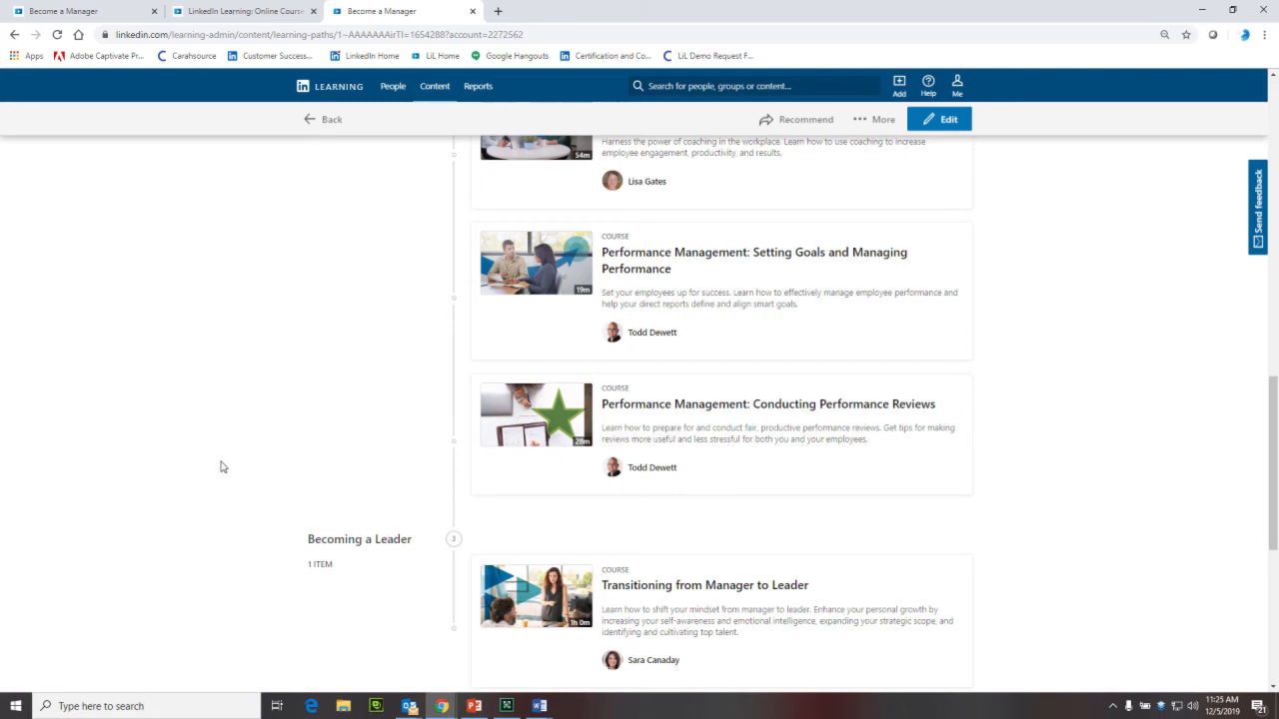
mouse_move(228, 519)
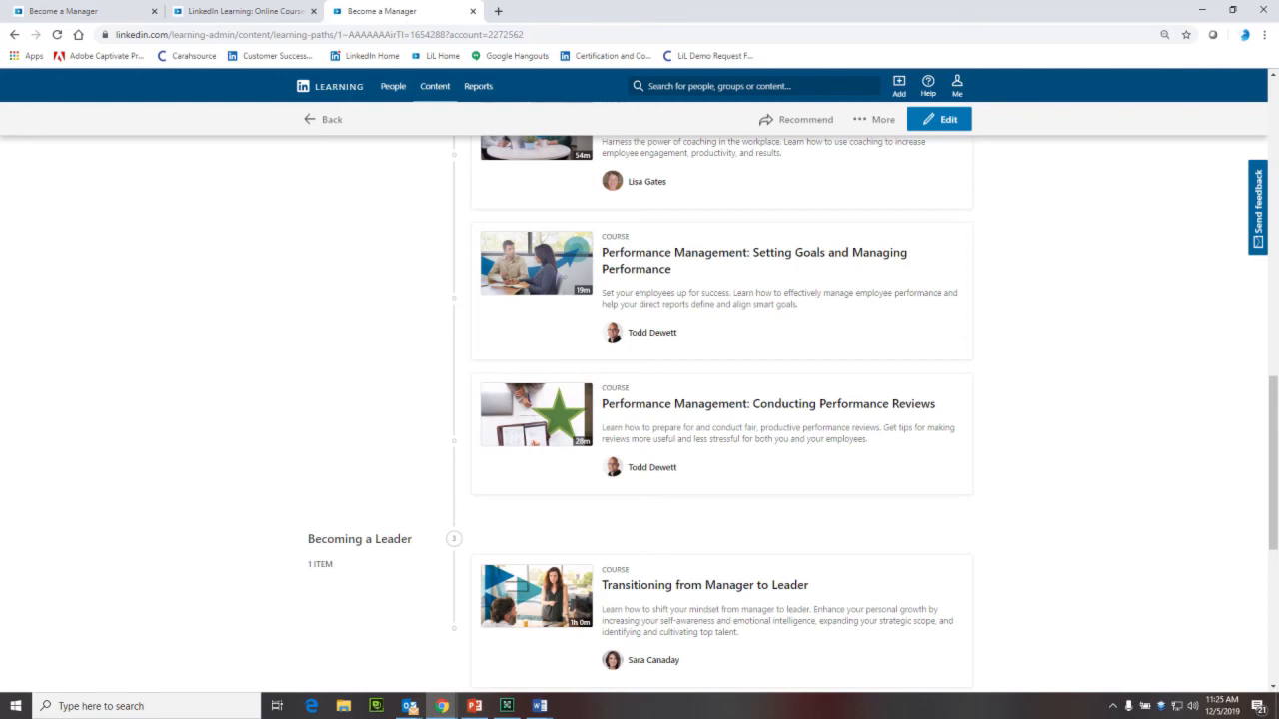
scroll(up, 3)
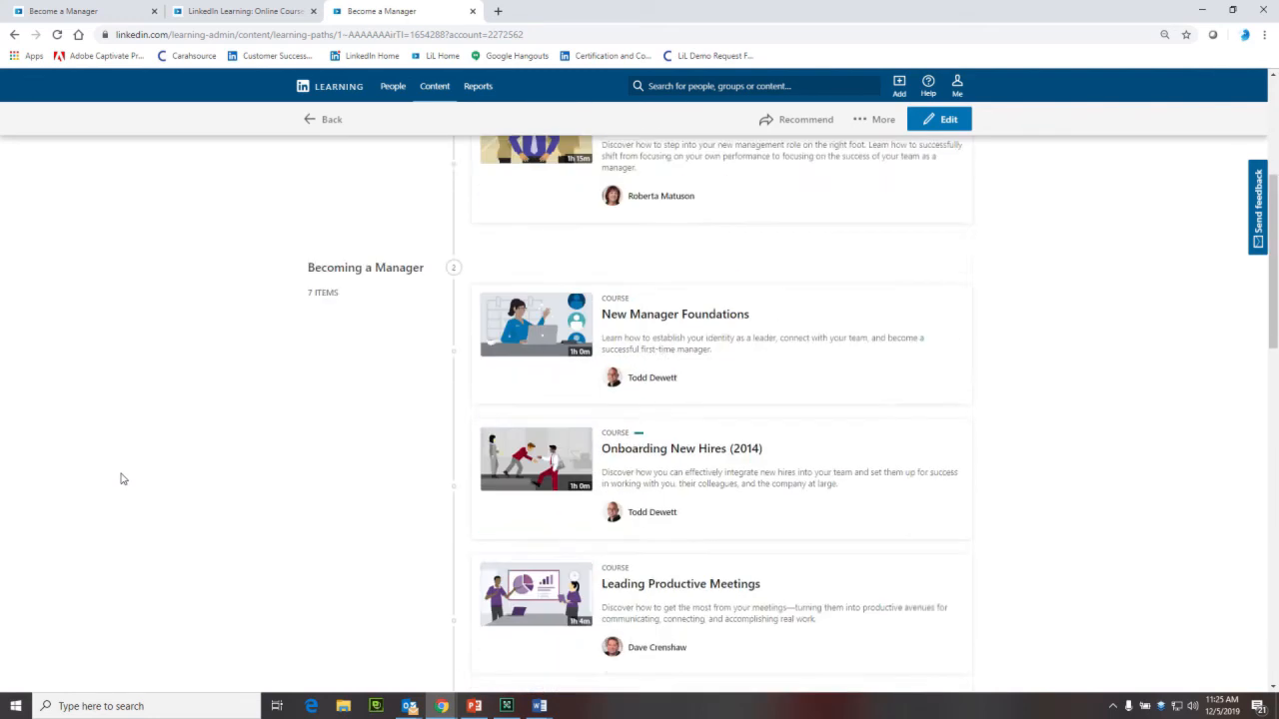
- Review the path's Recommend sharing options, then show More: Download LMS Package, Duplicate, Delete
scroll(up, 3)
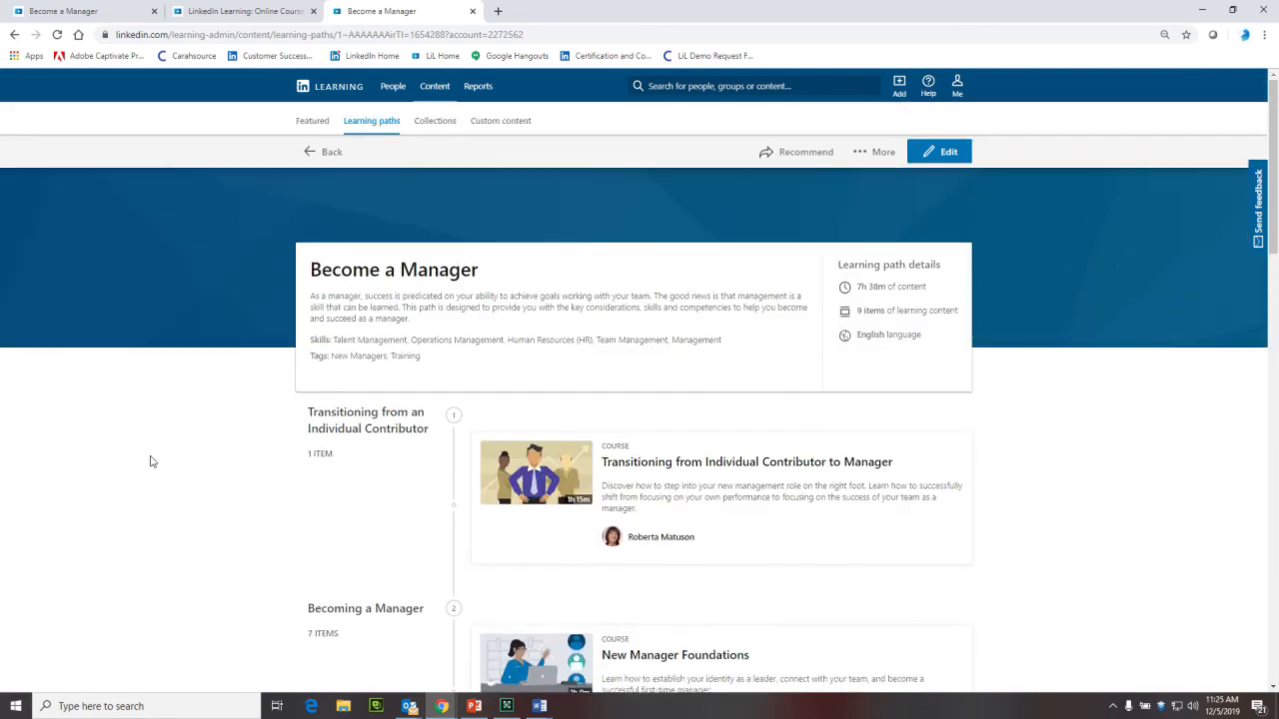
mouse_move(769, 152)
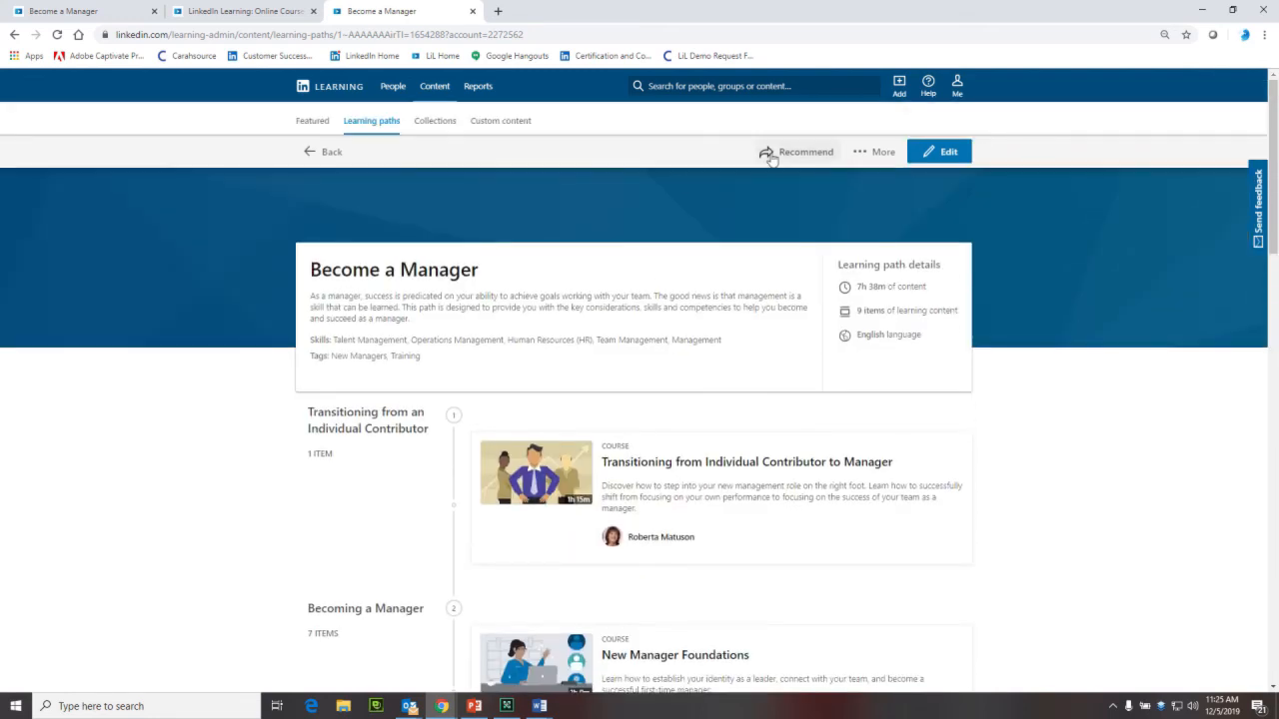
click(803, 152)
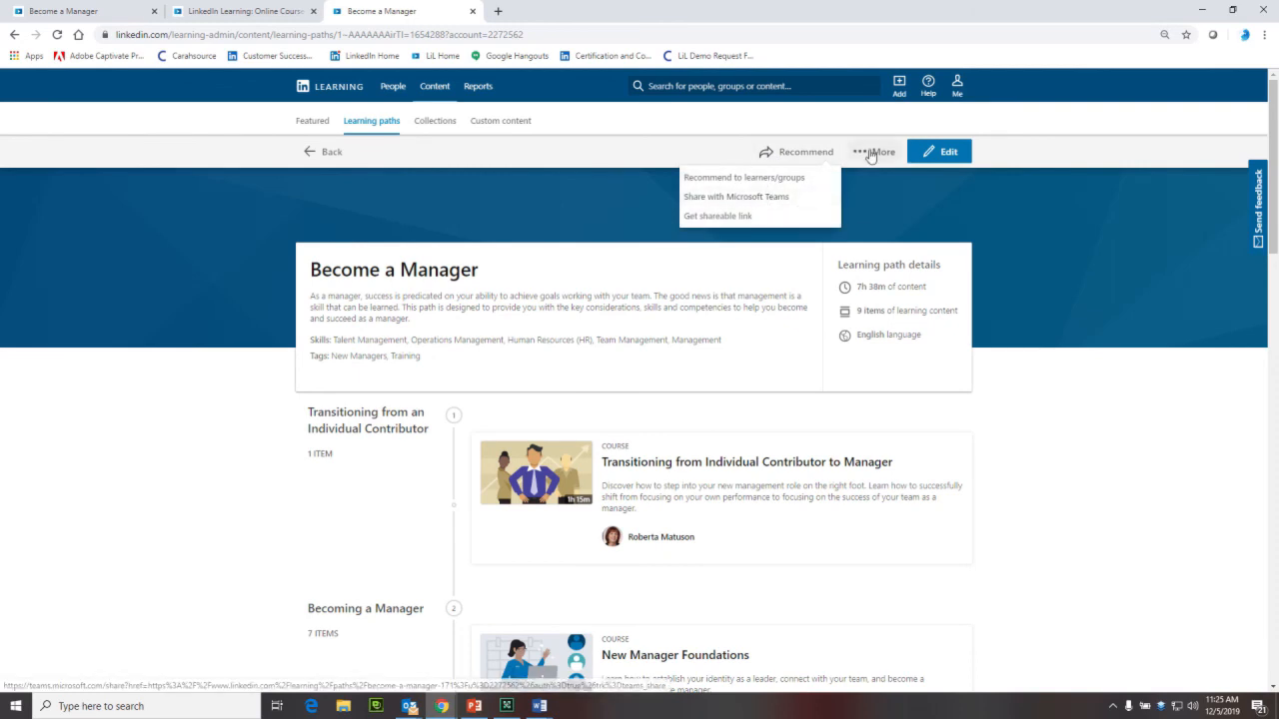
click(883, 152)
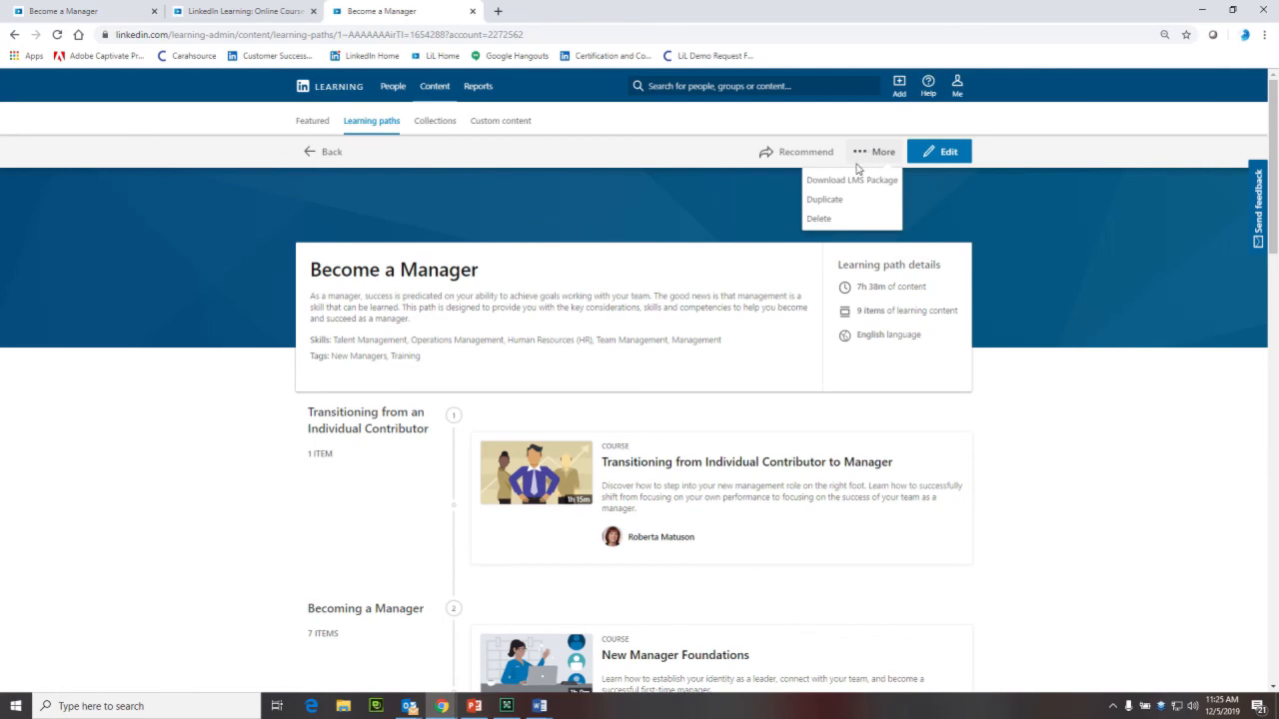
mouse_move(827, 199)
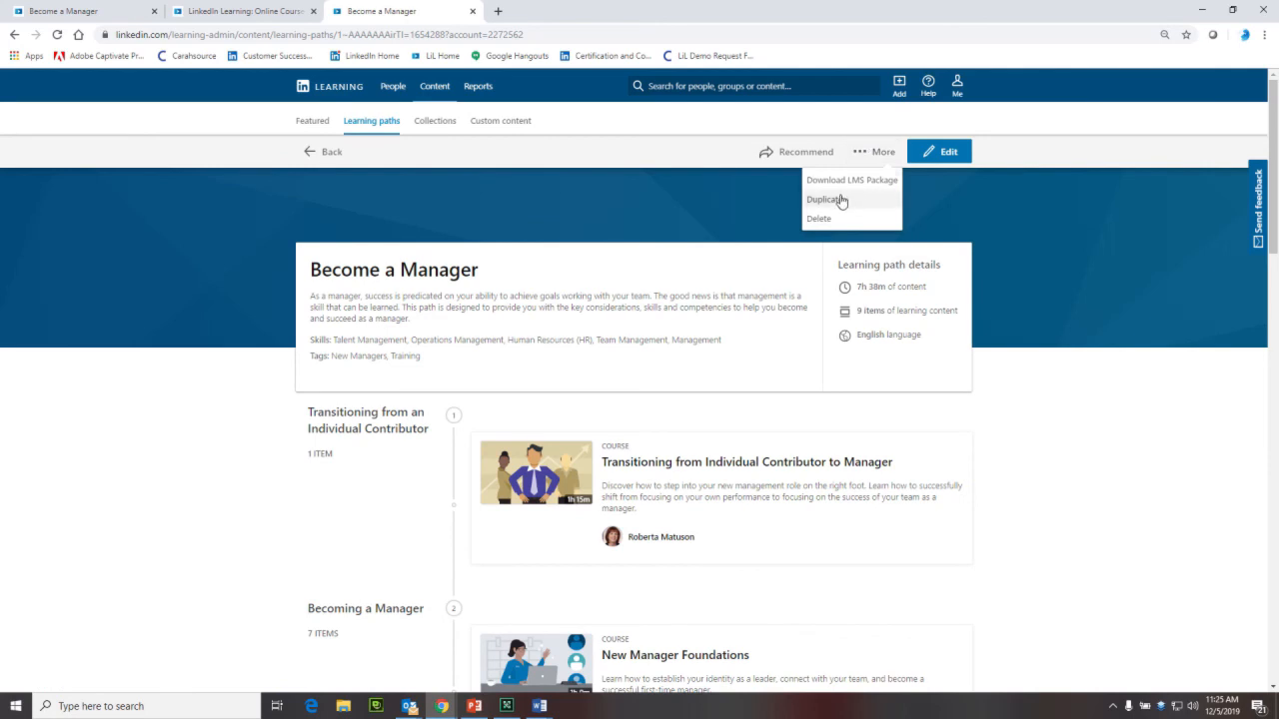
mouse_move(843, 202)
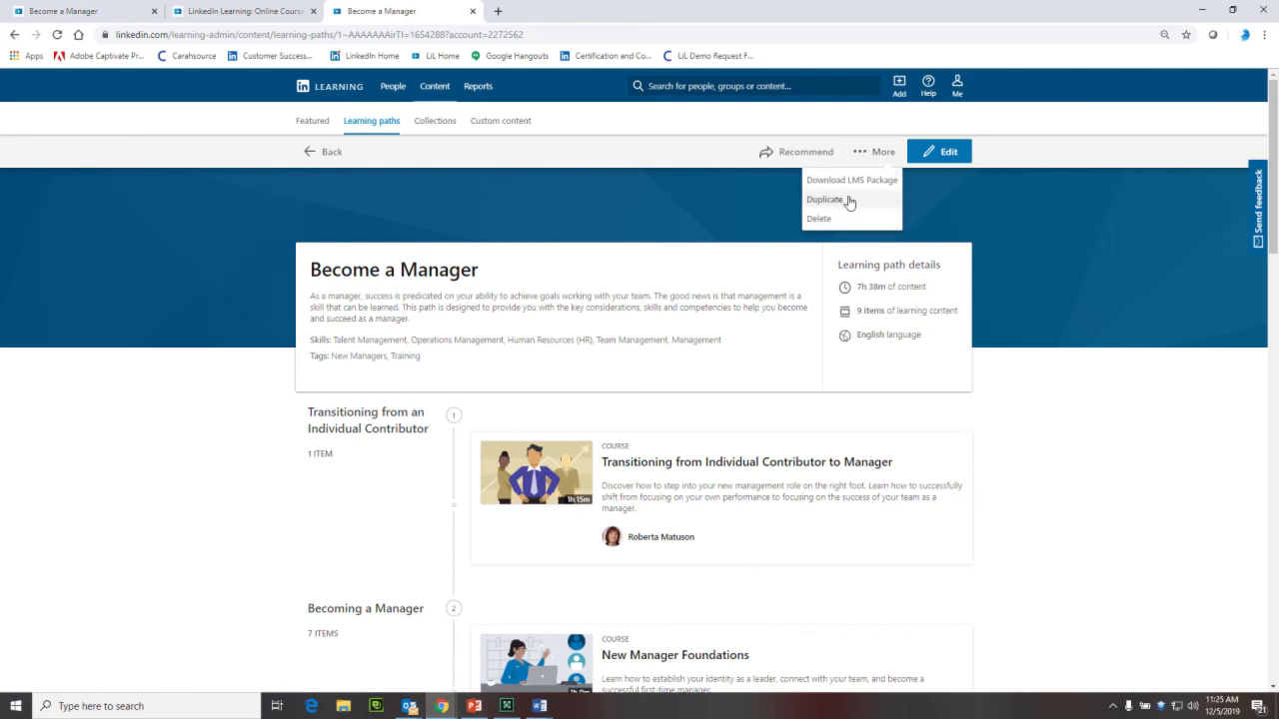
- Enter edit mode, review the Edit Learning Path overview dialog, and close it unchanged
click(937, 152)
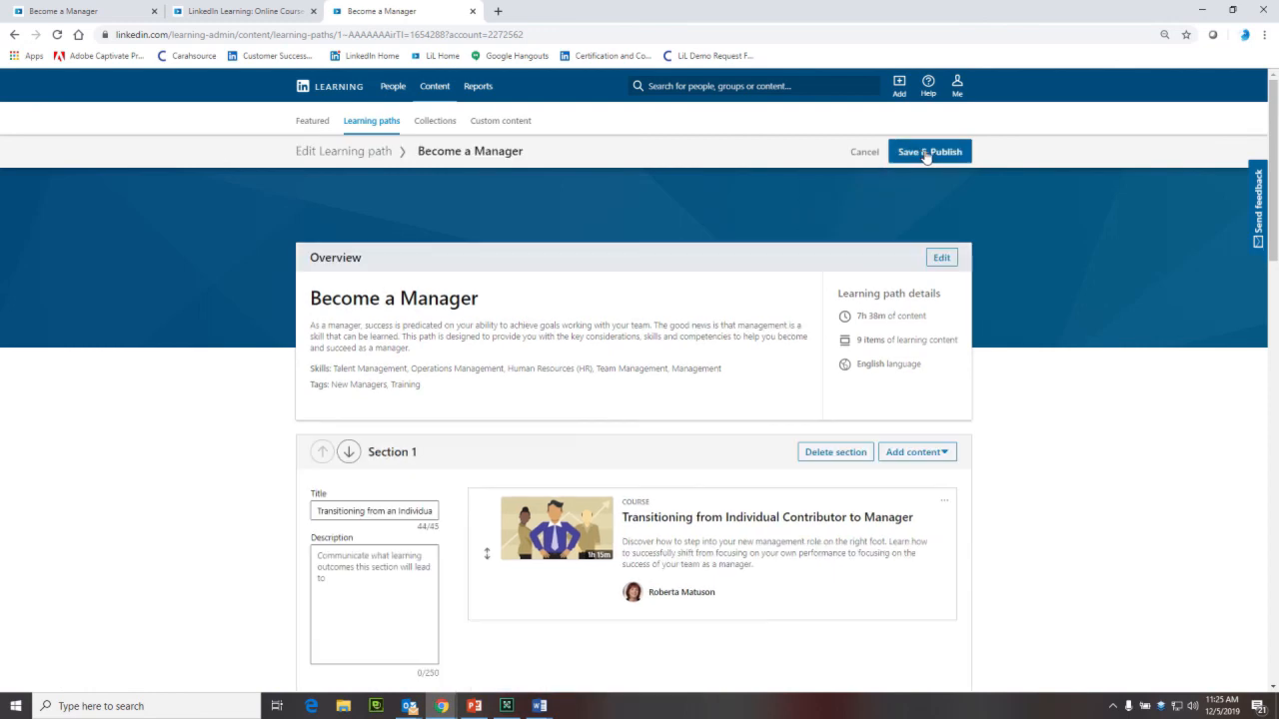
click(939, 256)
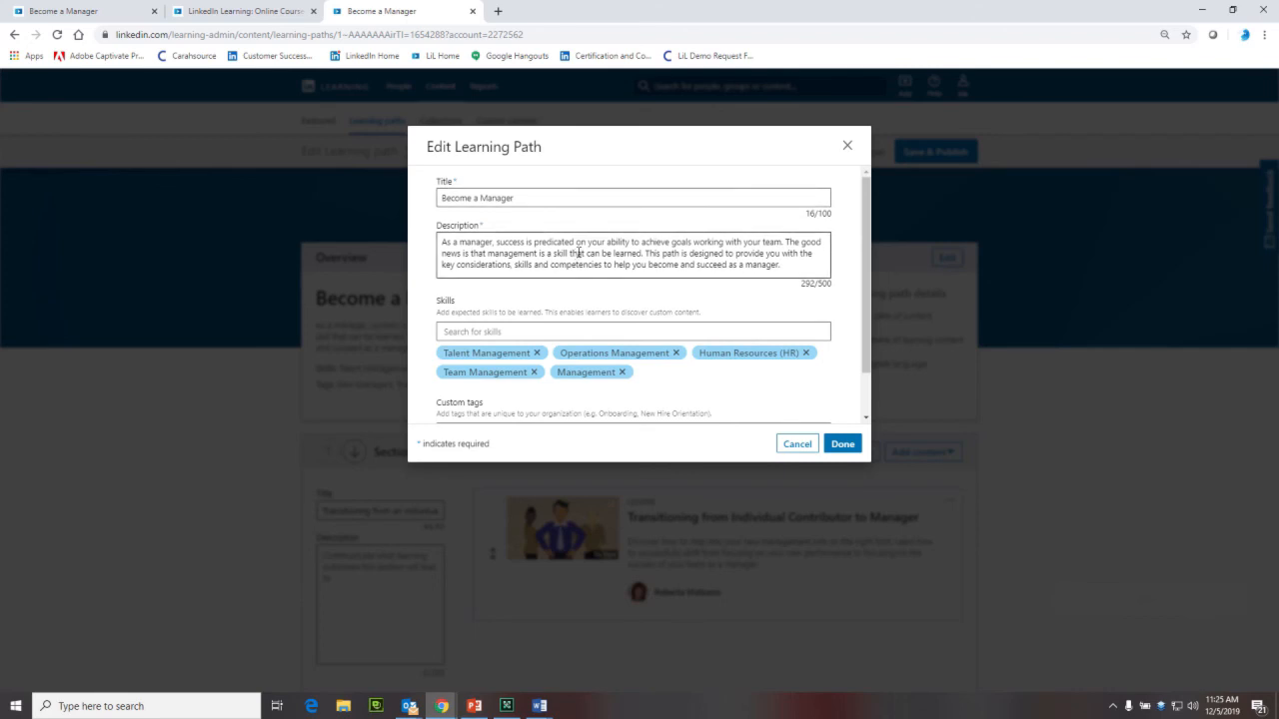
scroll(down, 3)
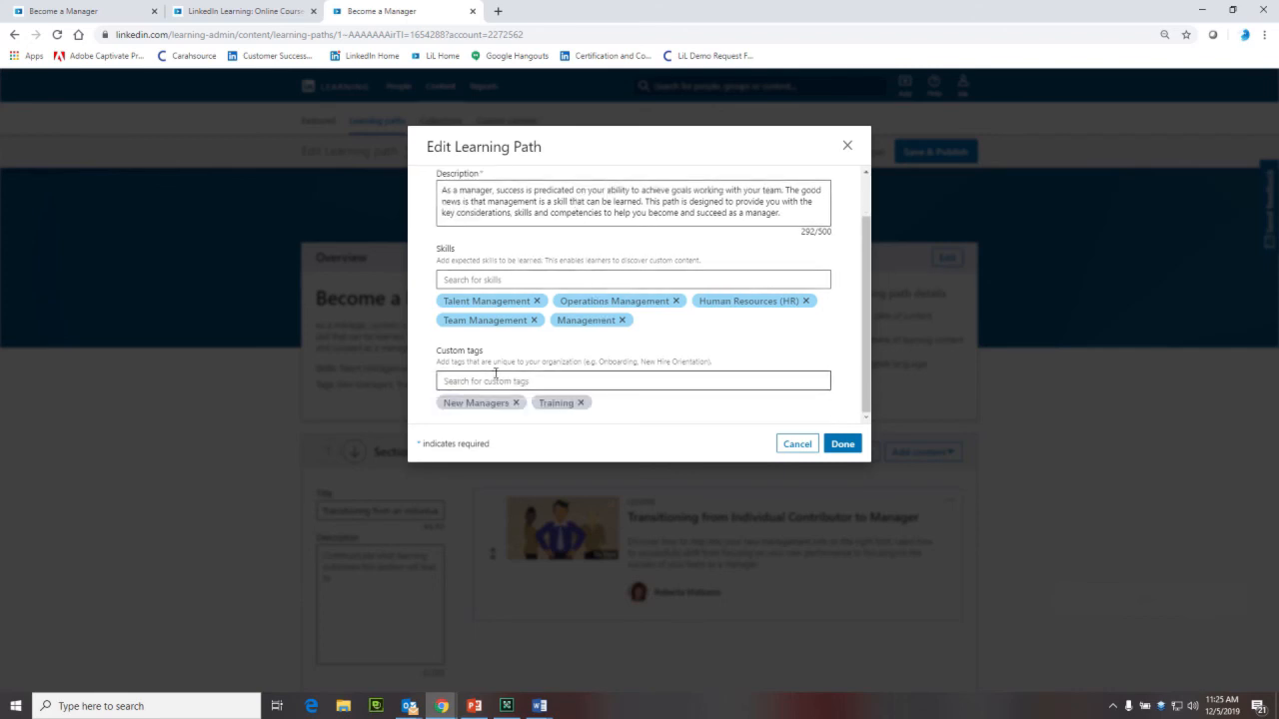
mouse_move(671, 376)
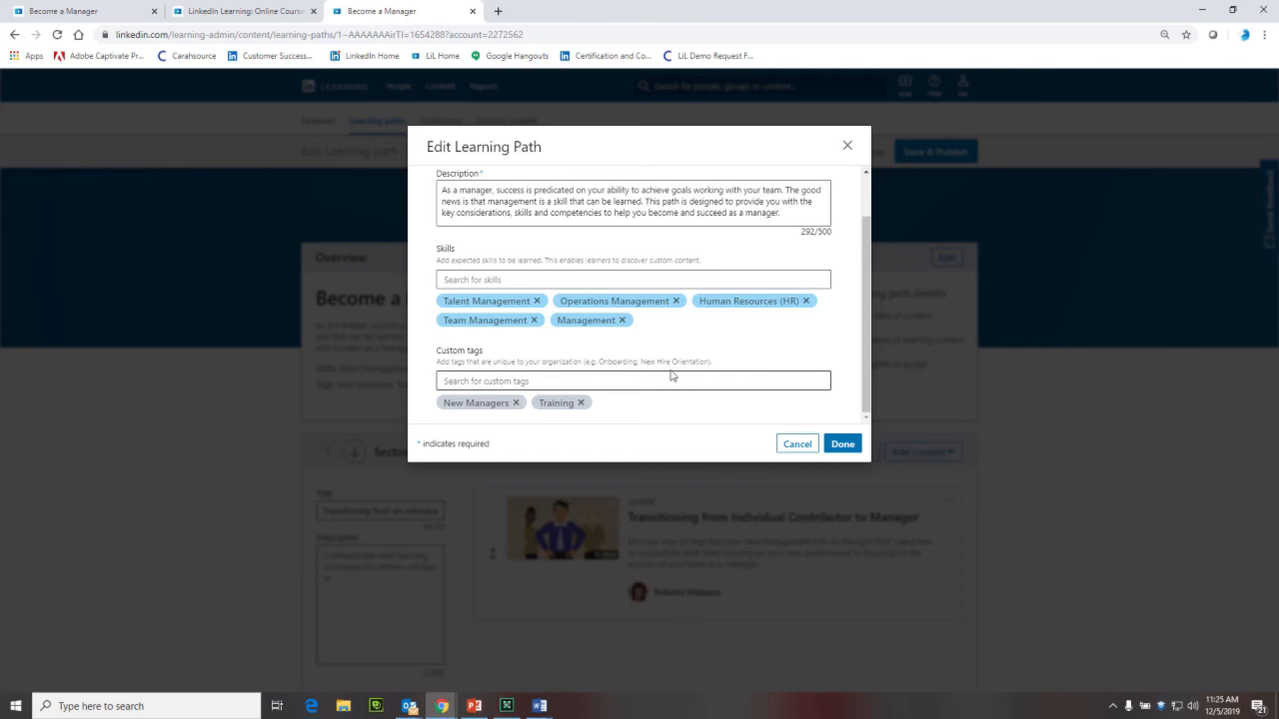
mouse_move(847, 146)
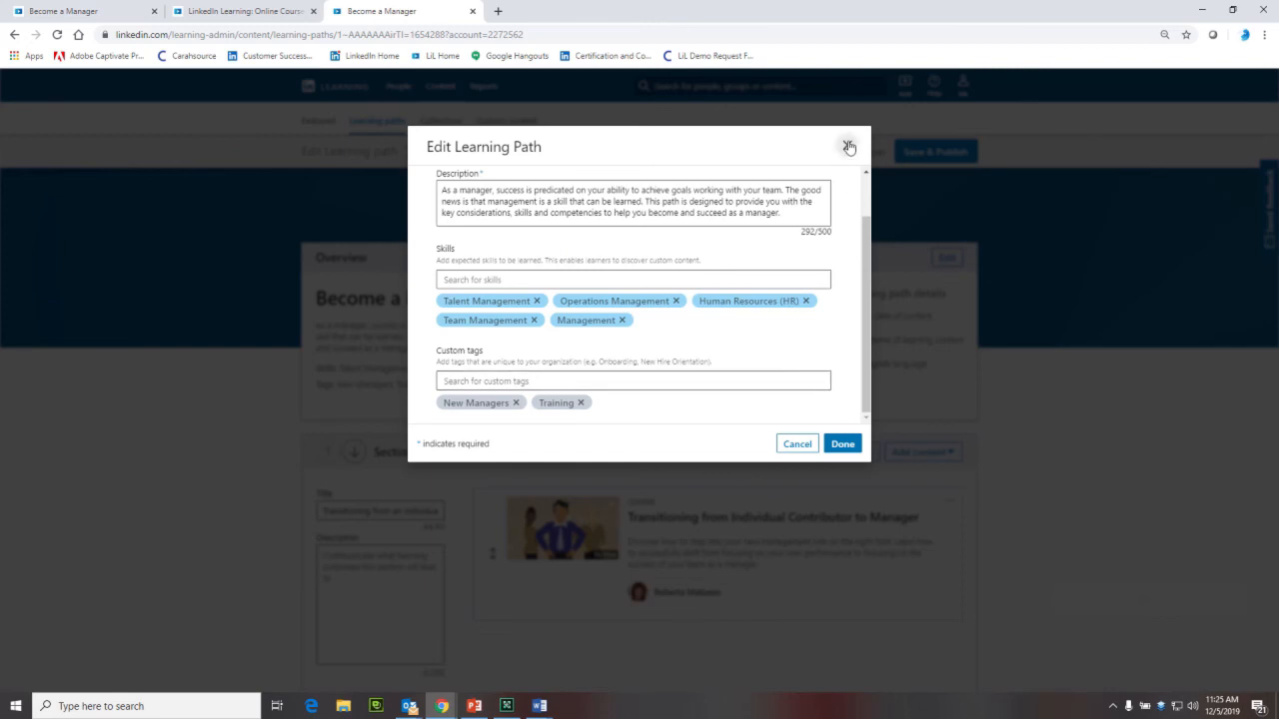
click(847, 146)
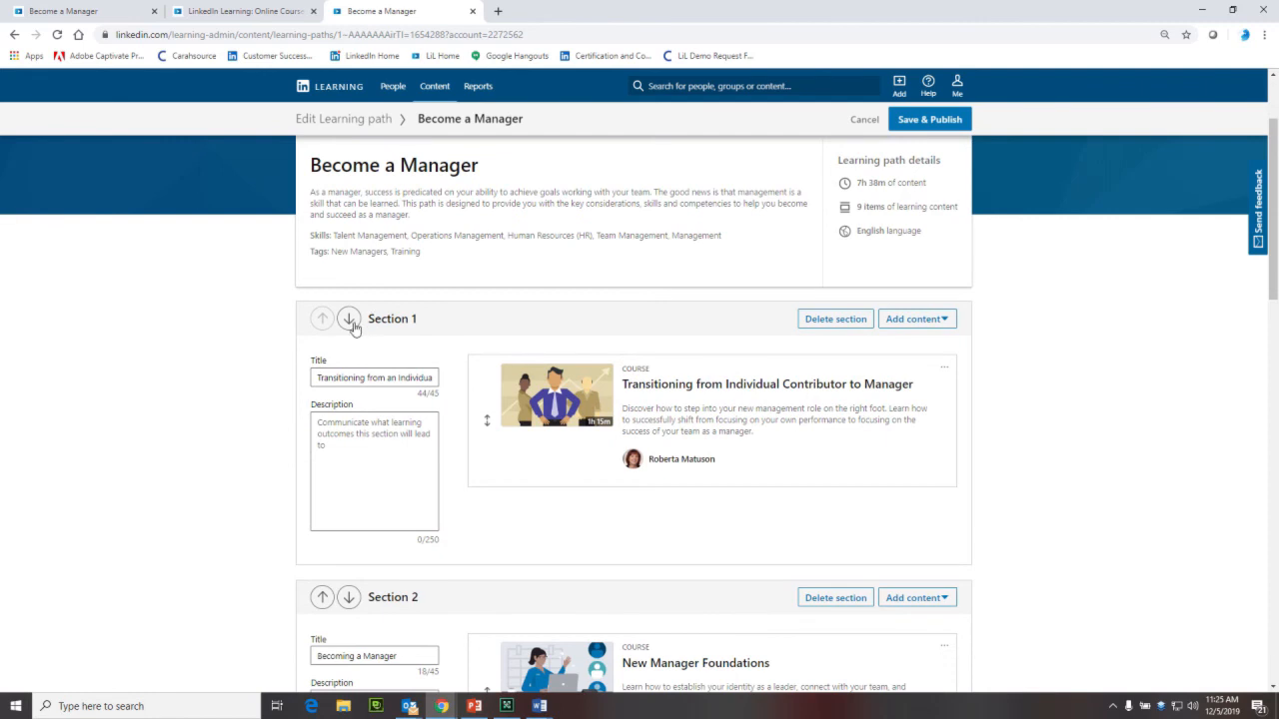
mouse_move(321, 317)
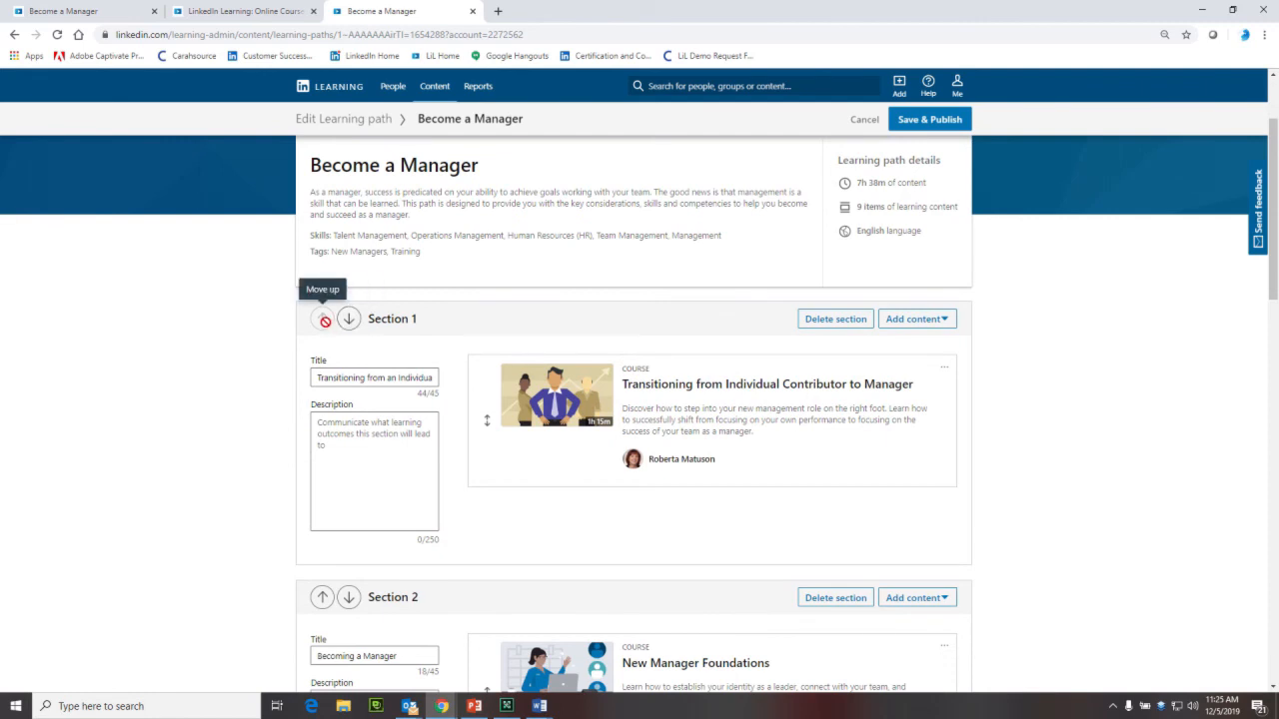
mouse_move(348, 319)
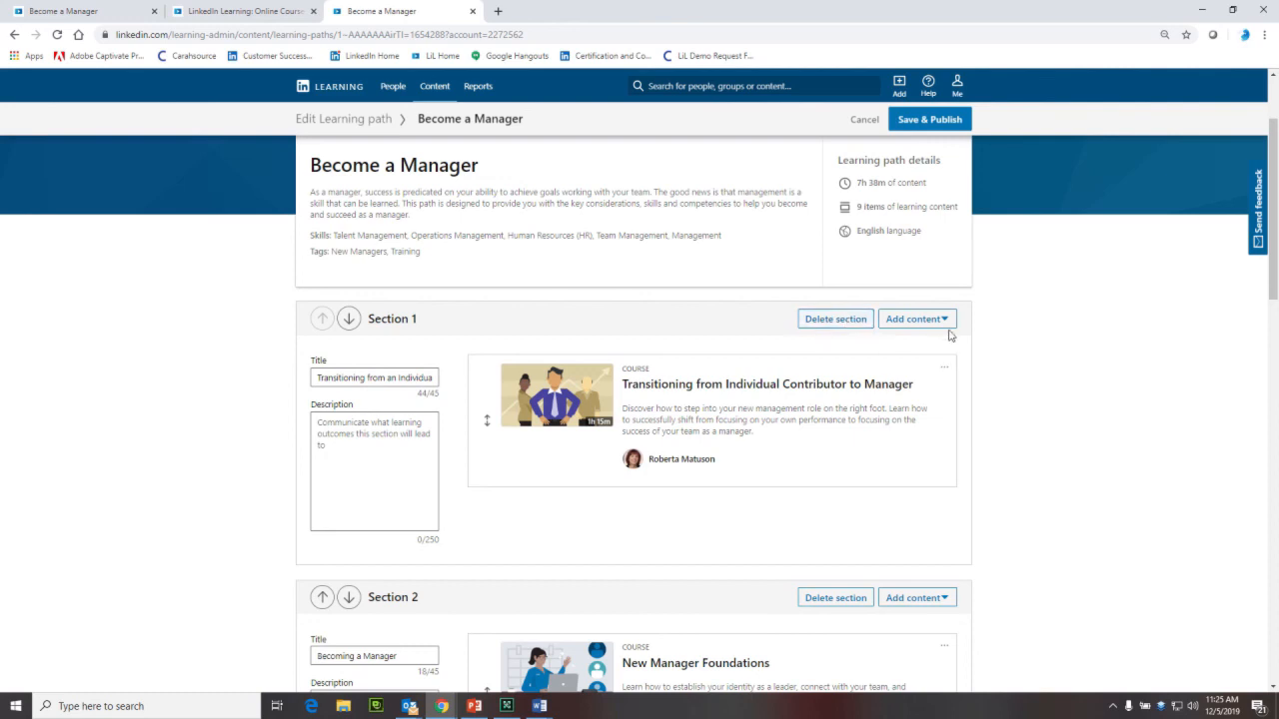
mouse_move(915, 320)
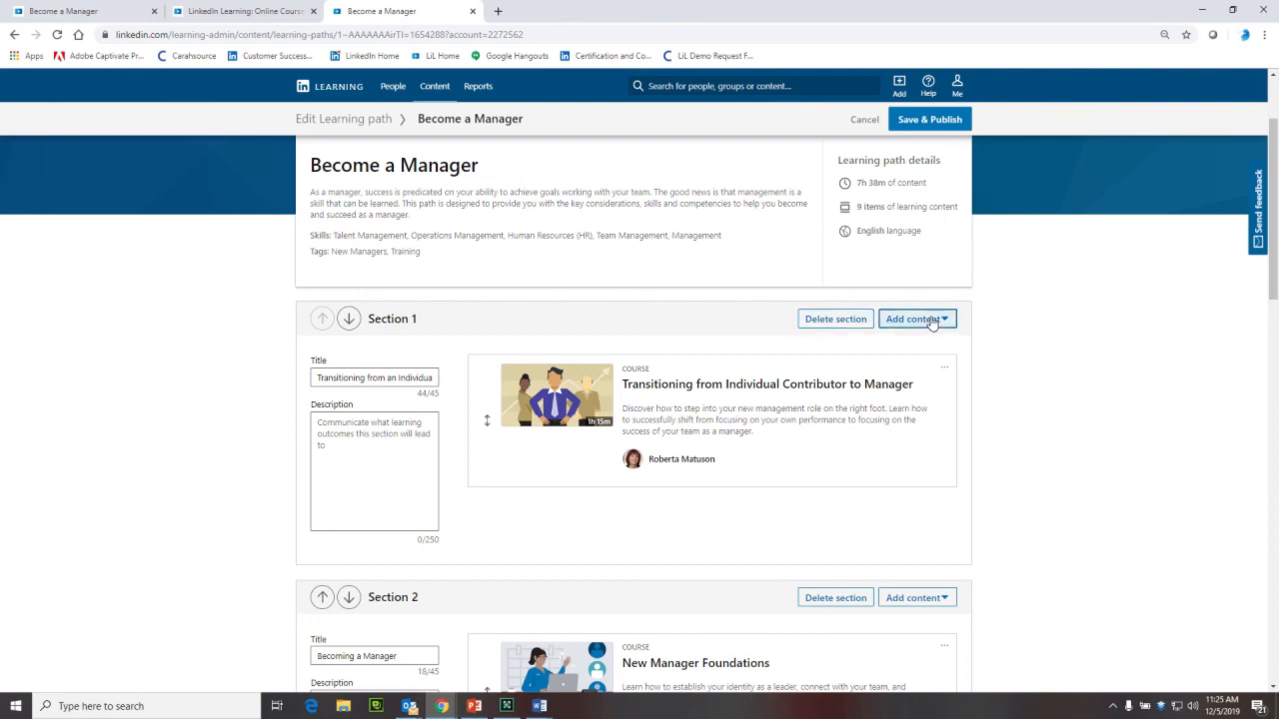
click(911, 320)
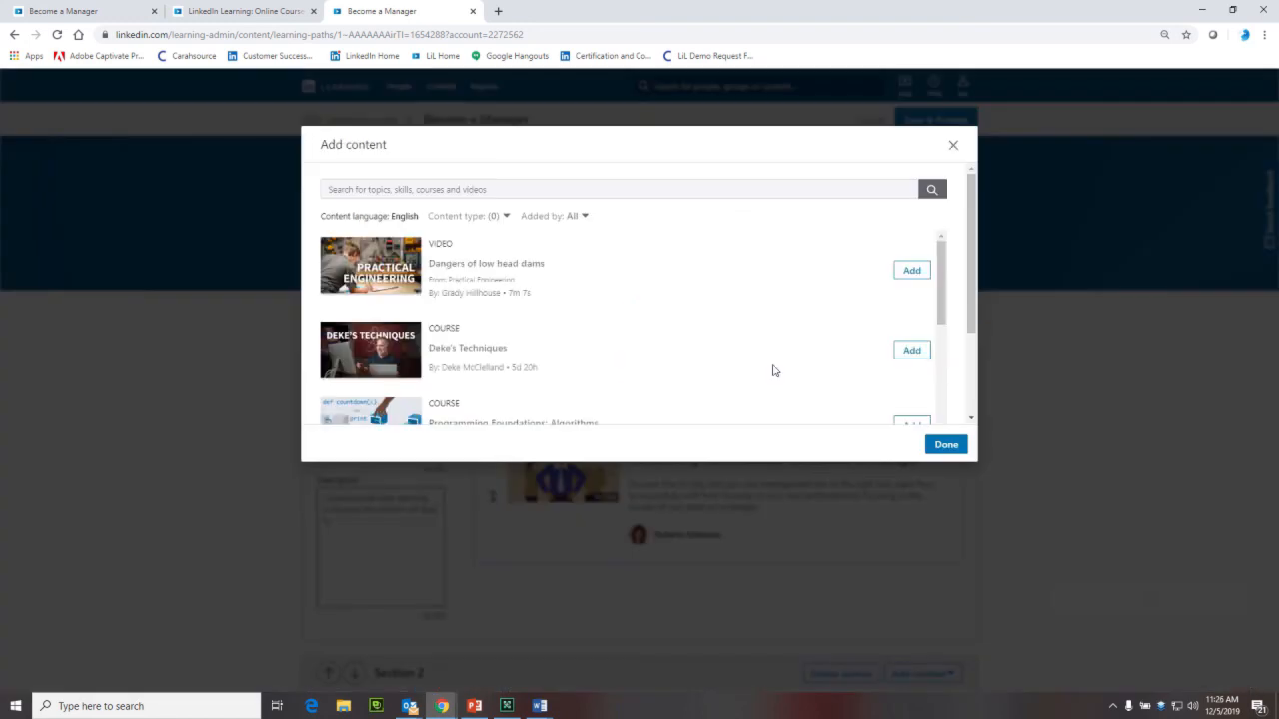
mouse_move(895, 280)
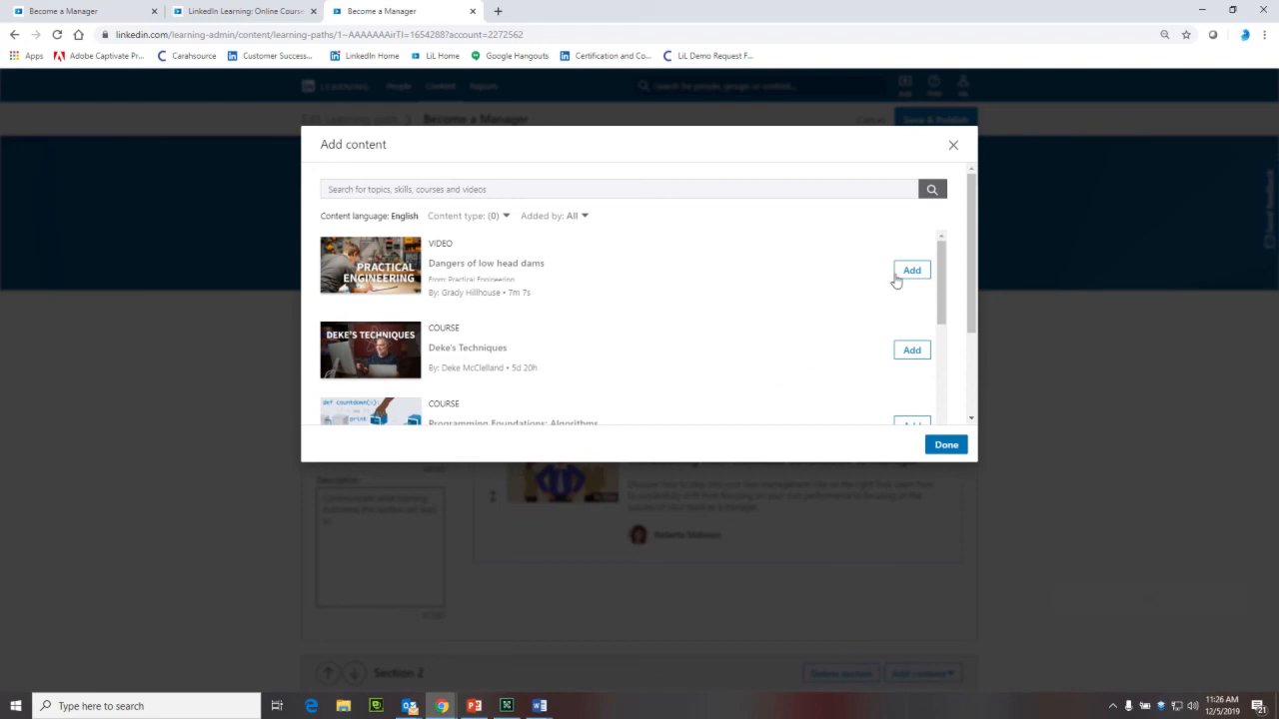
mouse_move(945, 443)
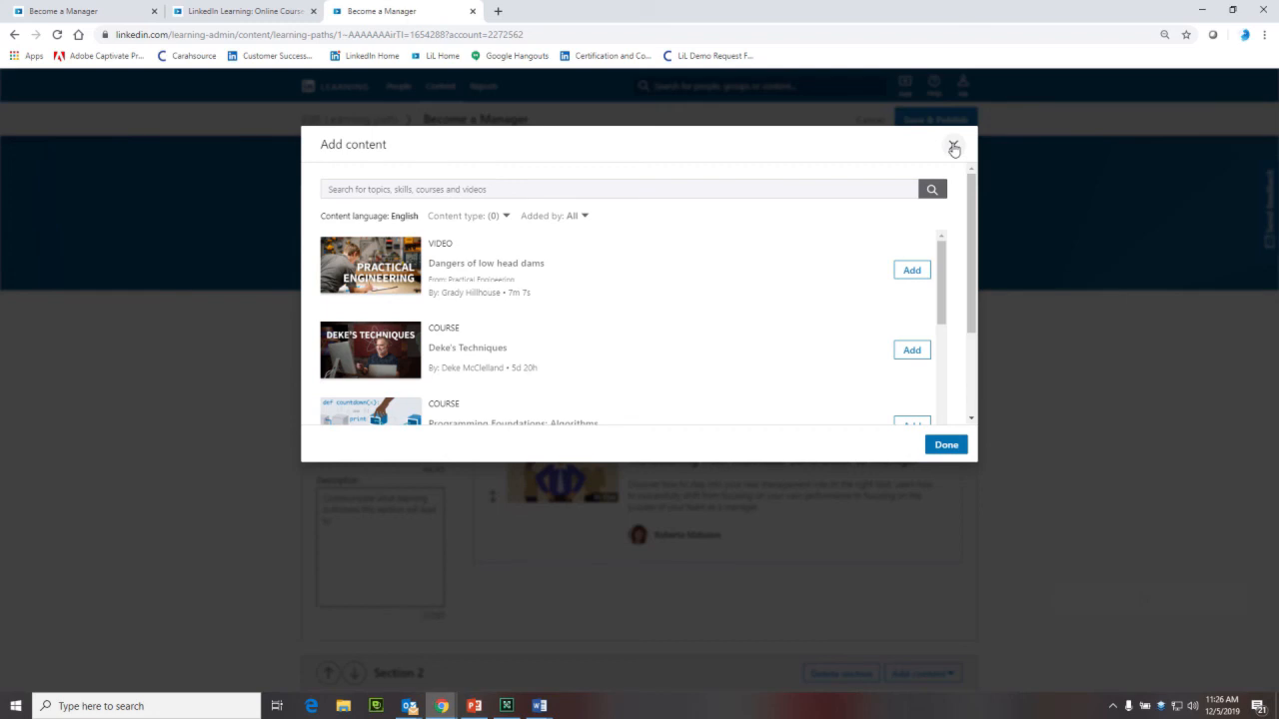
click(953, 148)
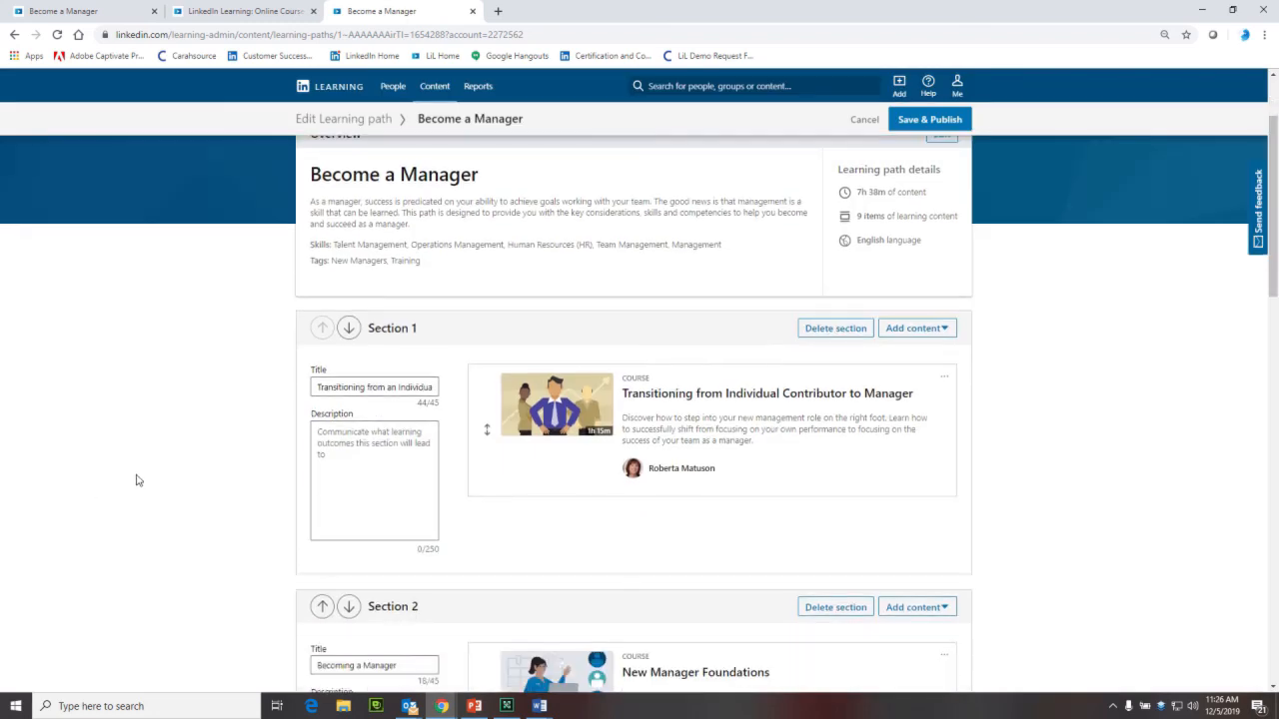
scroll(down, 3)
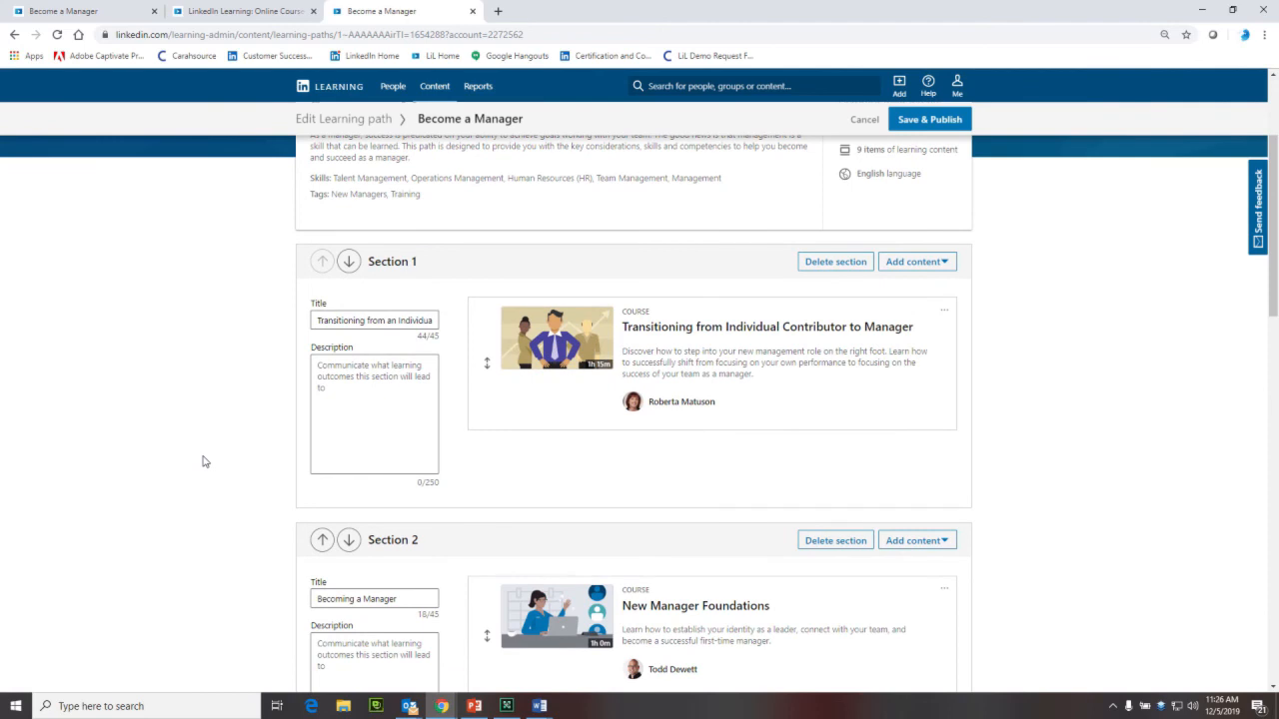
mouse_move(740, 352)
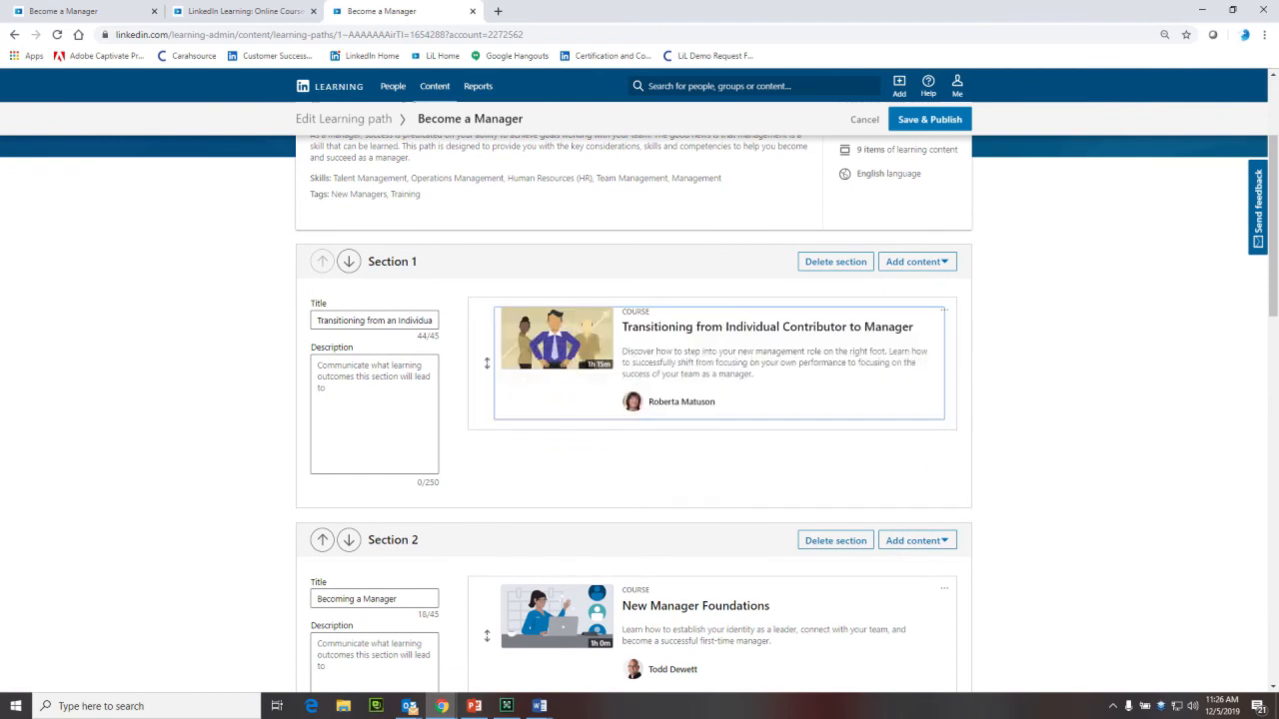
mouse_move(577, 445)
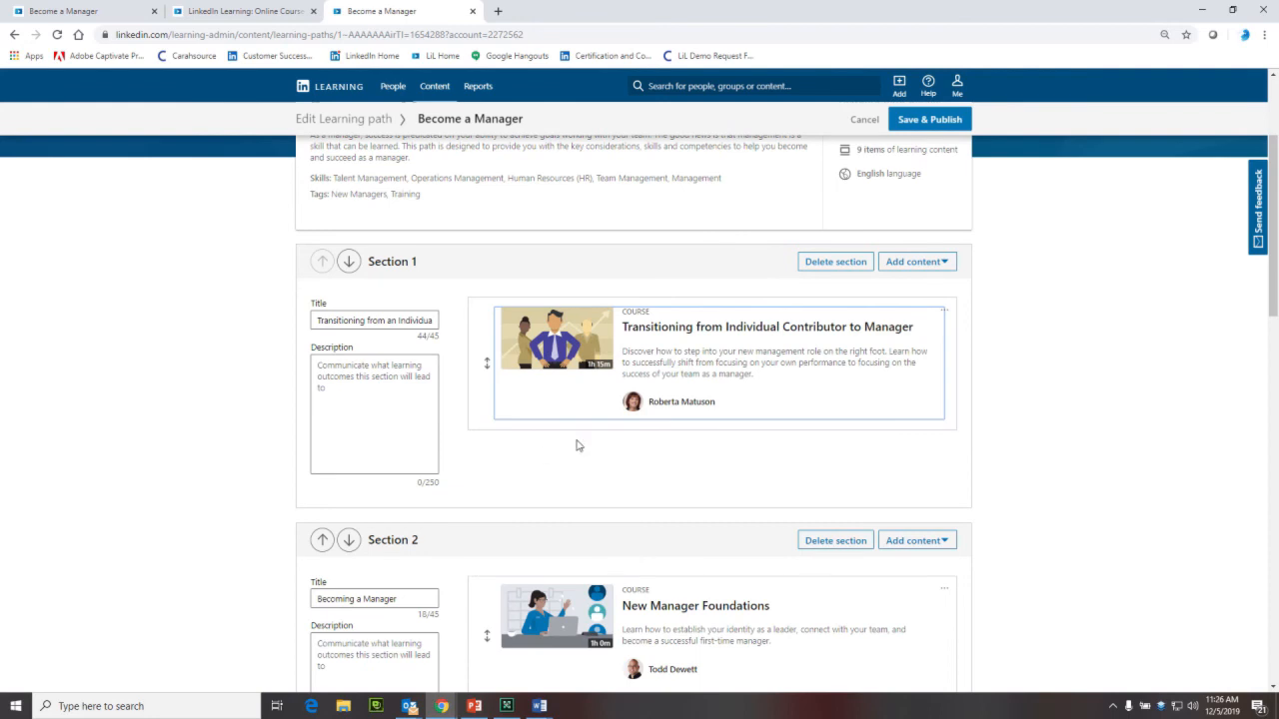
mouse_move(945, 312)
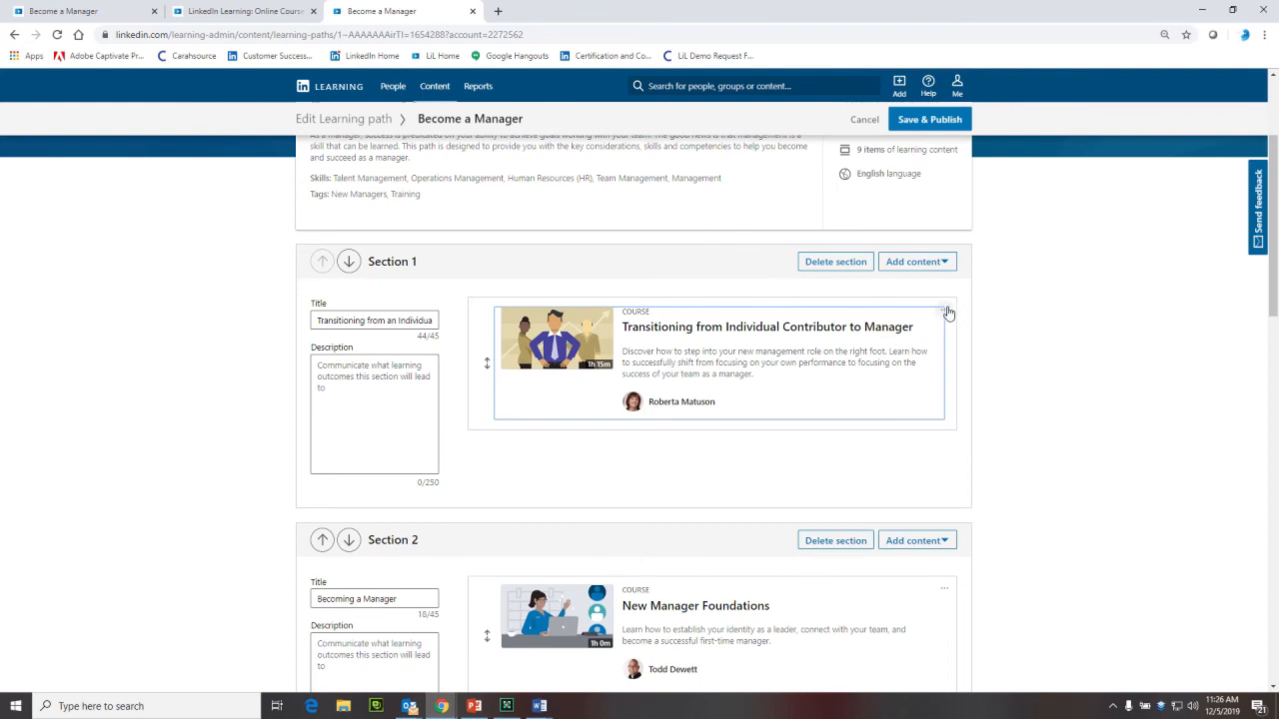
- Show the Transitioning from Individual Contributor to Manager course's Add note and Delete options
click(945, 312)
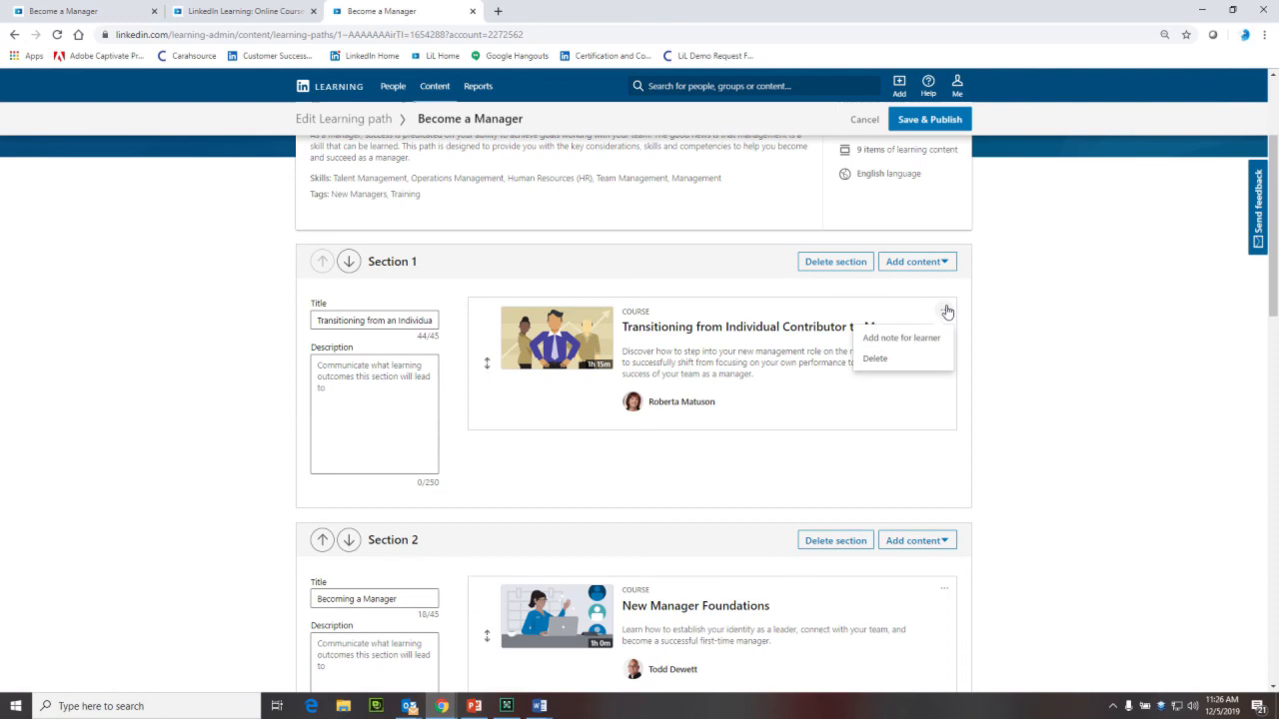
mouse_move(899, 338)
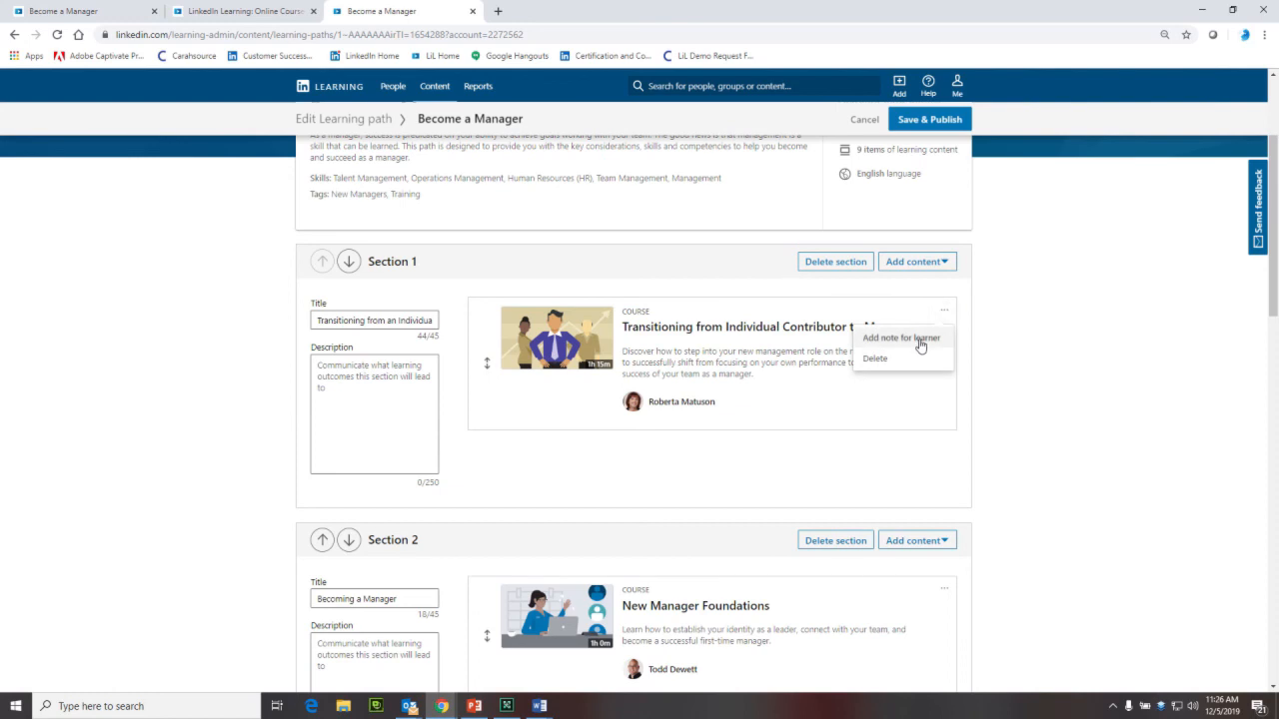
mouse_move(895, 360)
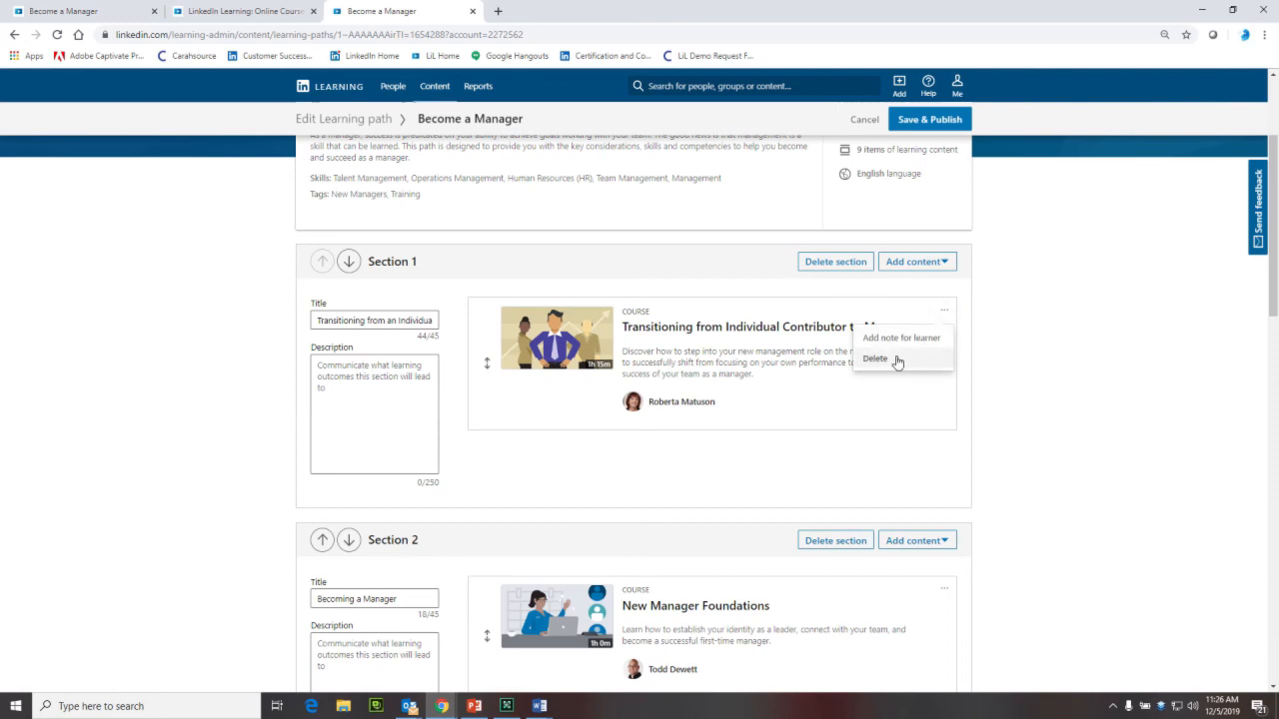
scroll(up, 3)
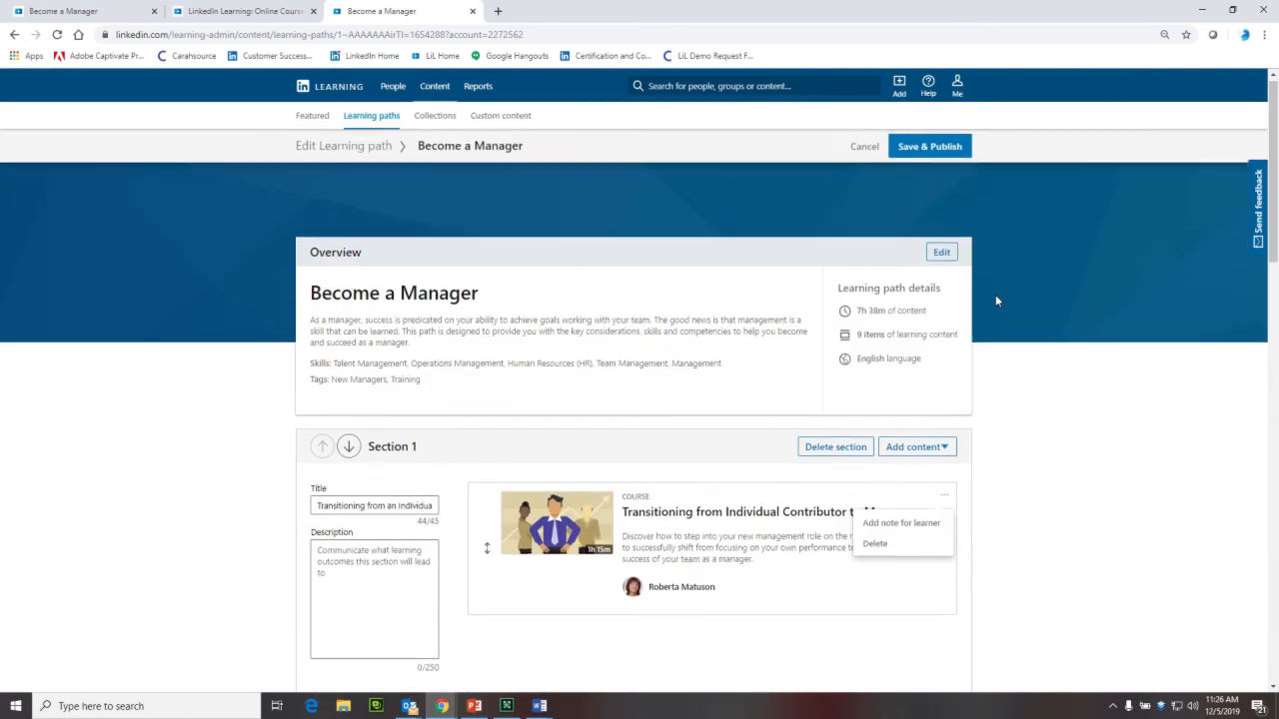